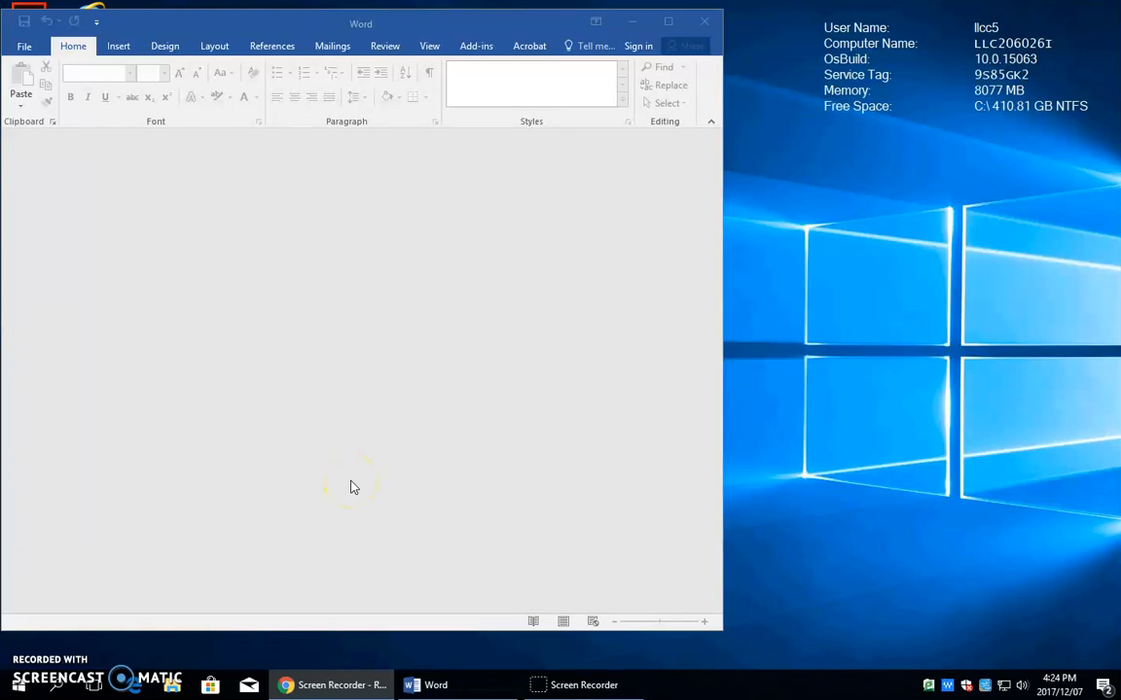
pyautogui.moveTo(120, 603)
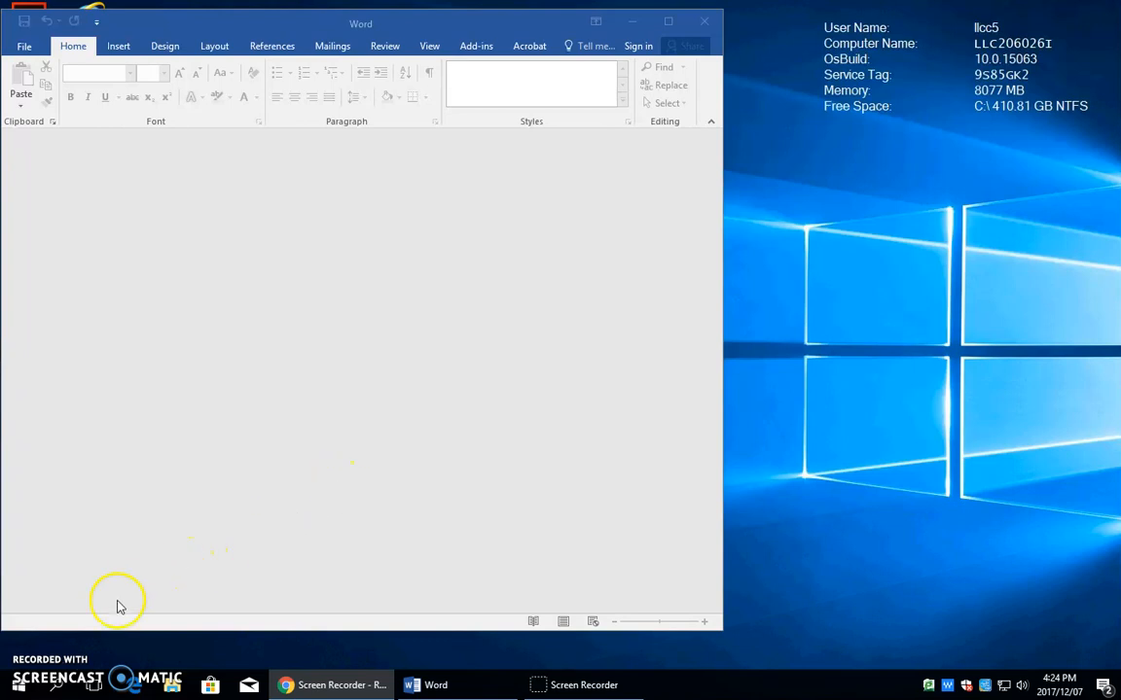
# Step: Create a folder named 'Creating New files Your Name' on the M: drive
pyautogui.click(12, 685)
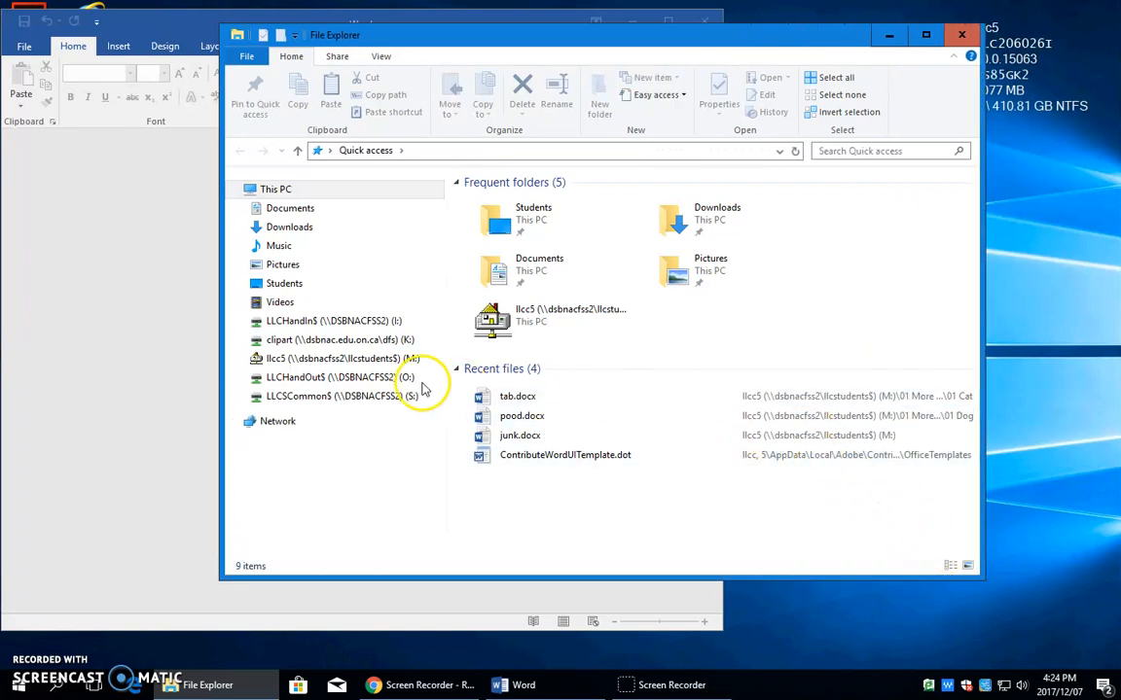
pyautogui.doubleClick(333, 358)
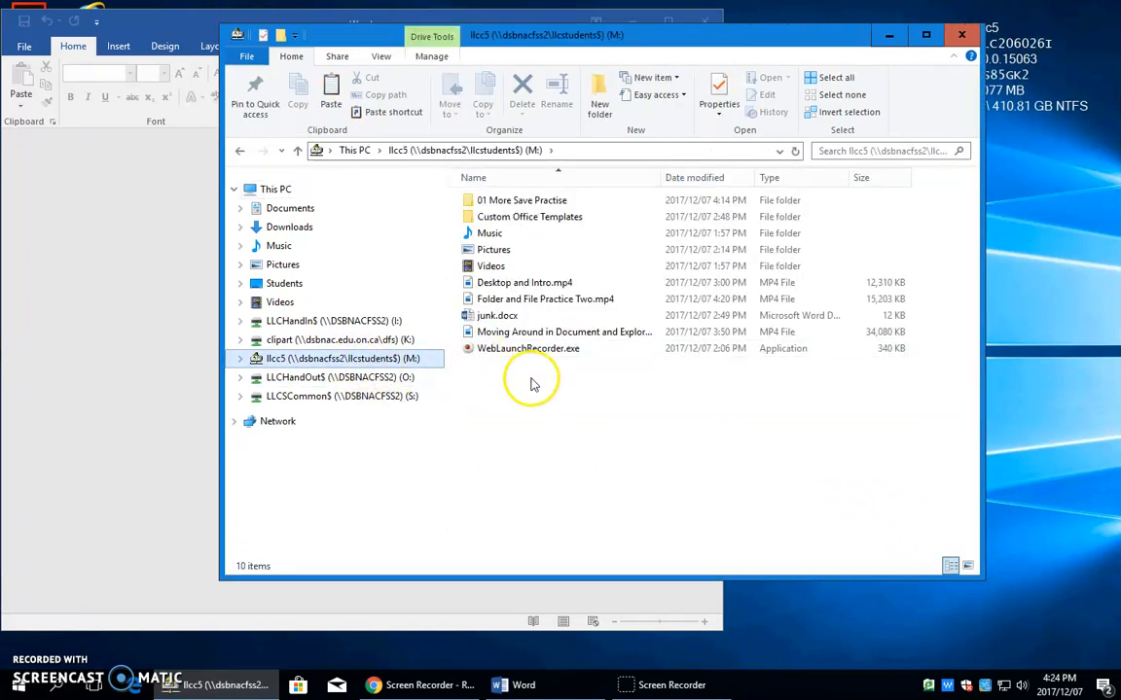
pyautogui.moveTo(599, 107)
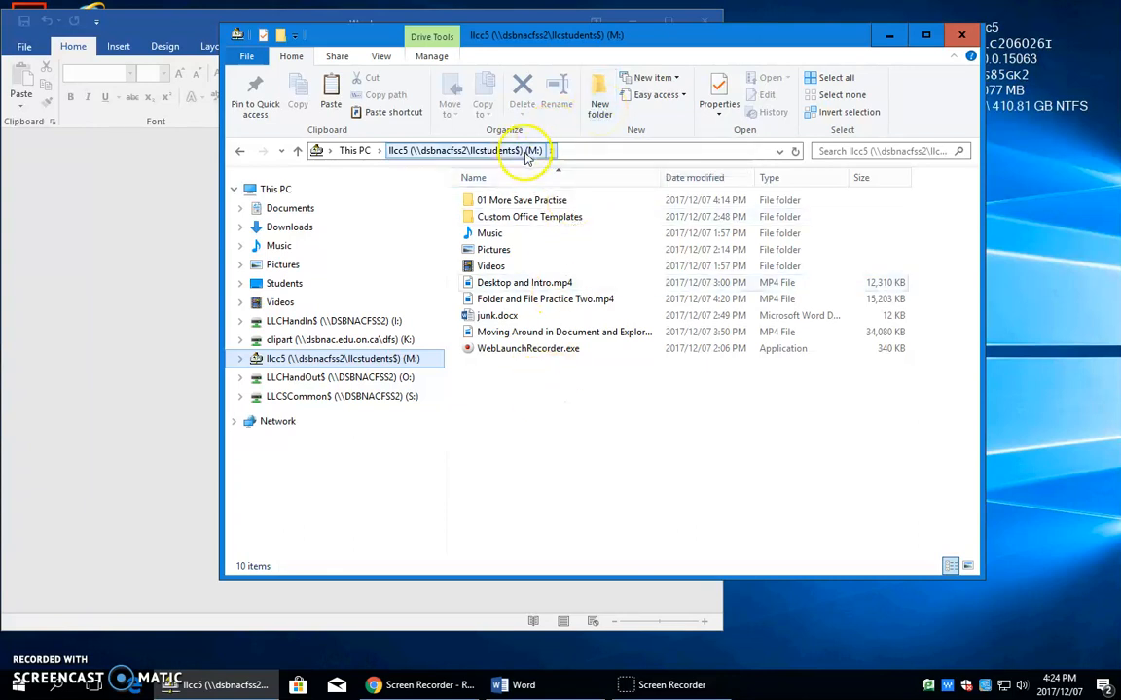
pyautogui.click(599, 94)
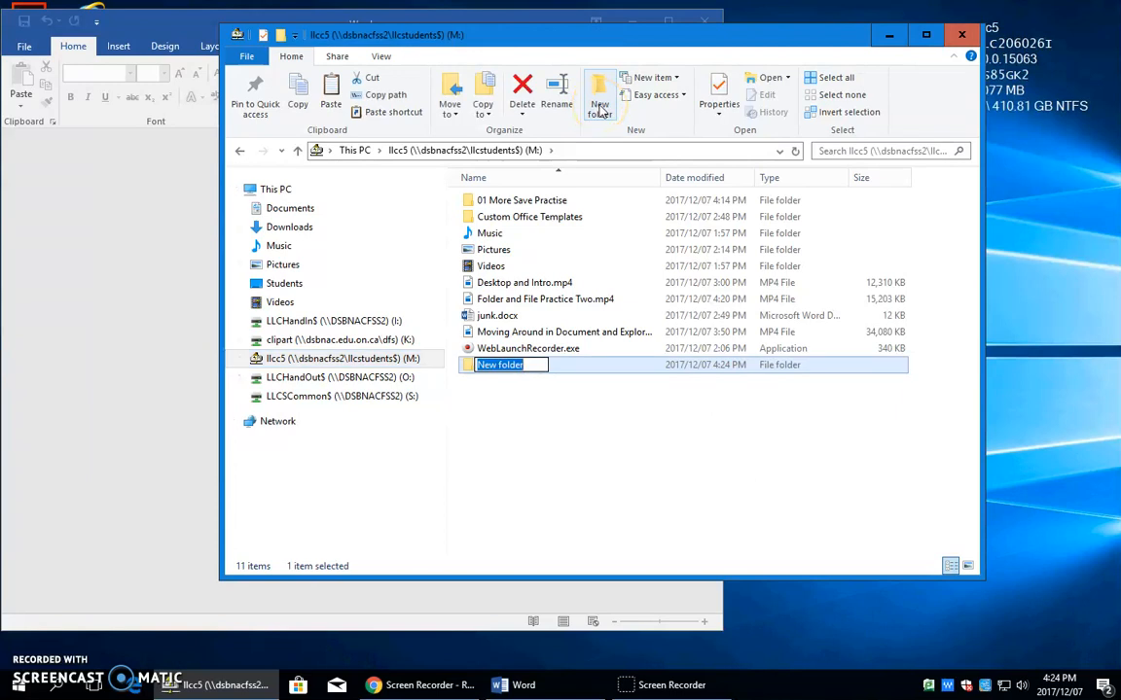
pyautogui.write('Creating New')
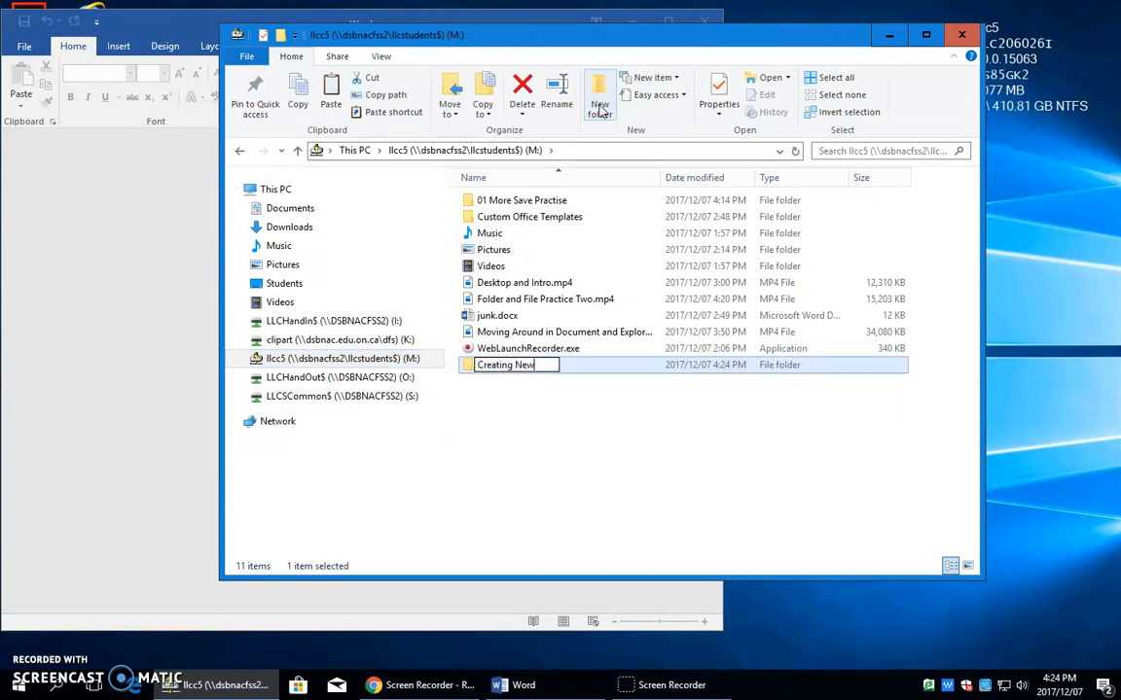
pyautogui.write('files')
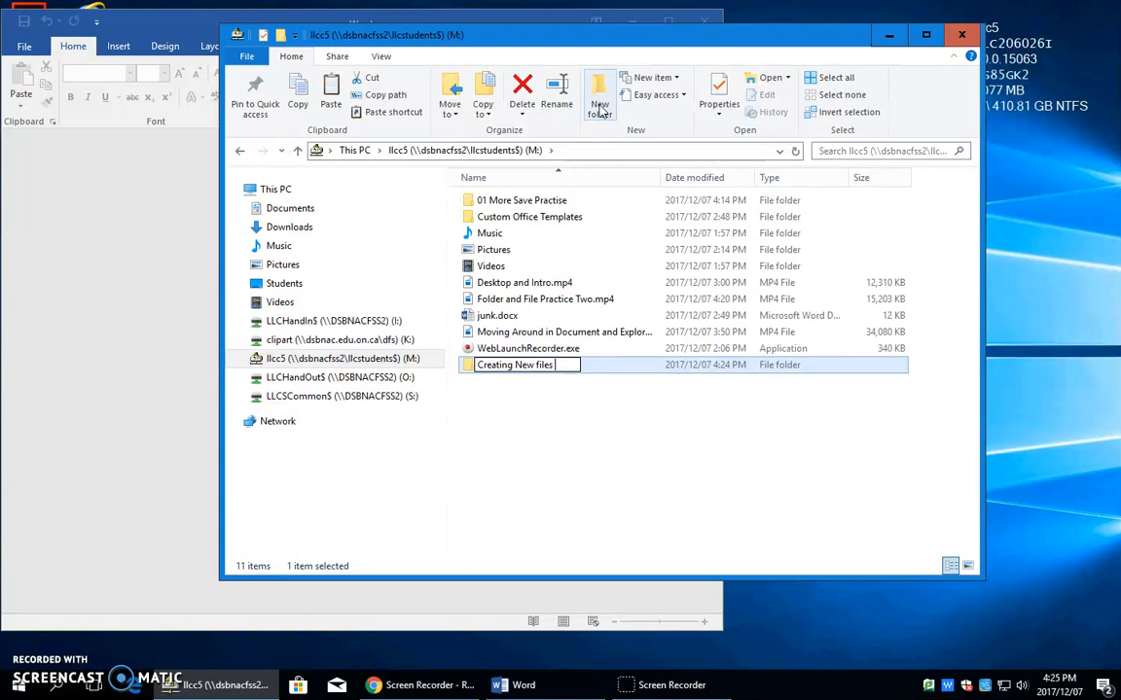
pyautogui.write('Your Name')
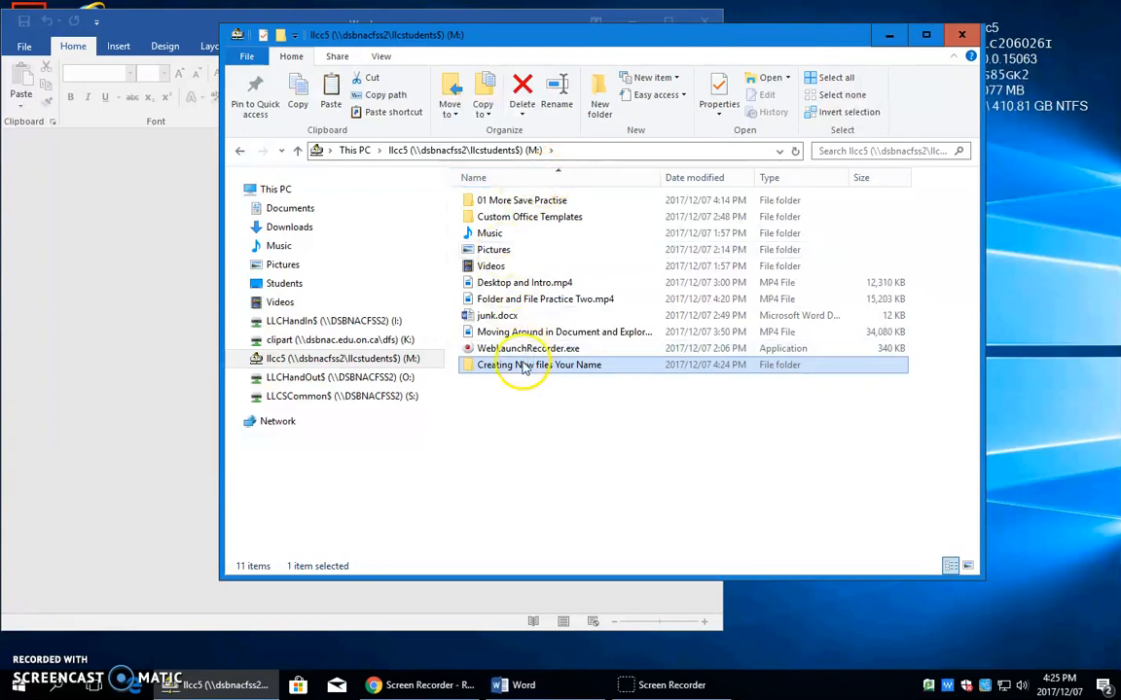
# Step: Open the empty 'Creating New files Your Name' folder in File Explorer
pyautogui.doubleClick(540, 364)
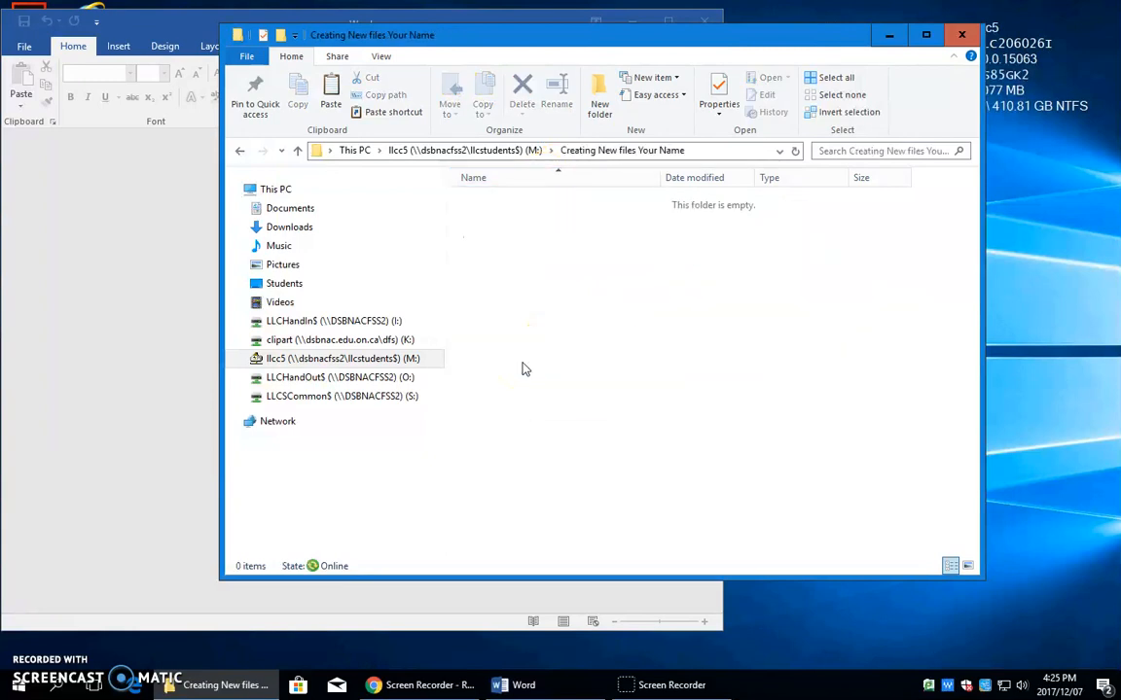
pyautogui.moveTo(626, 234)
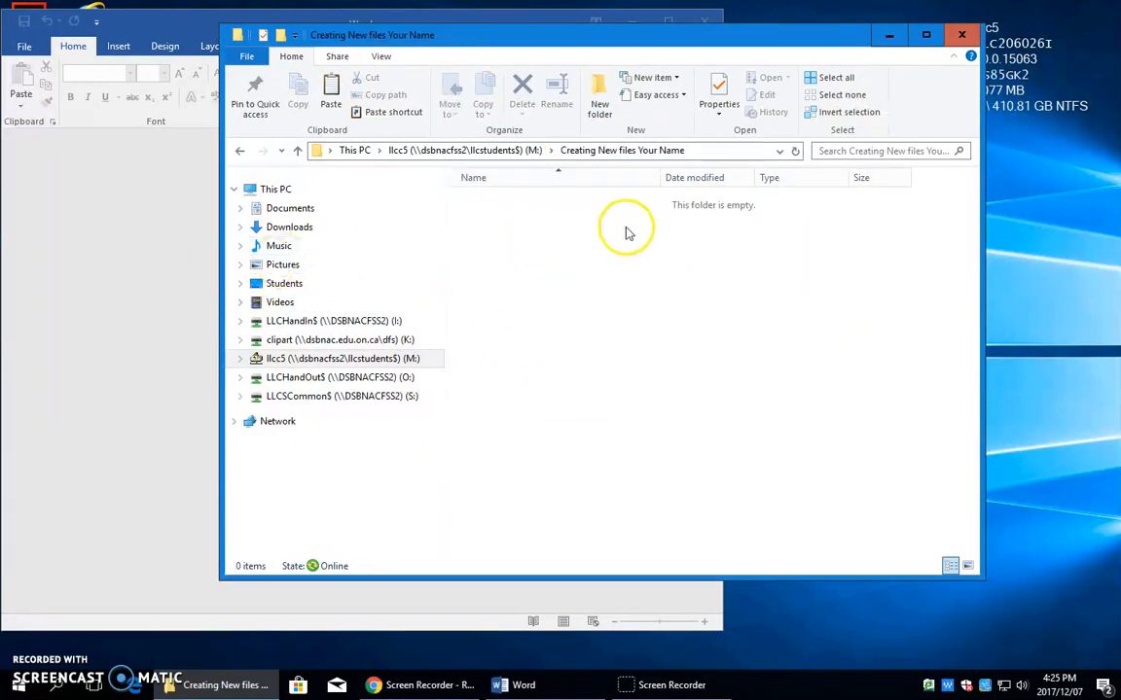
pyautogui.moveTo(234, 260)
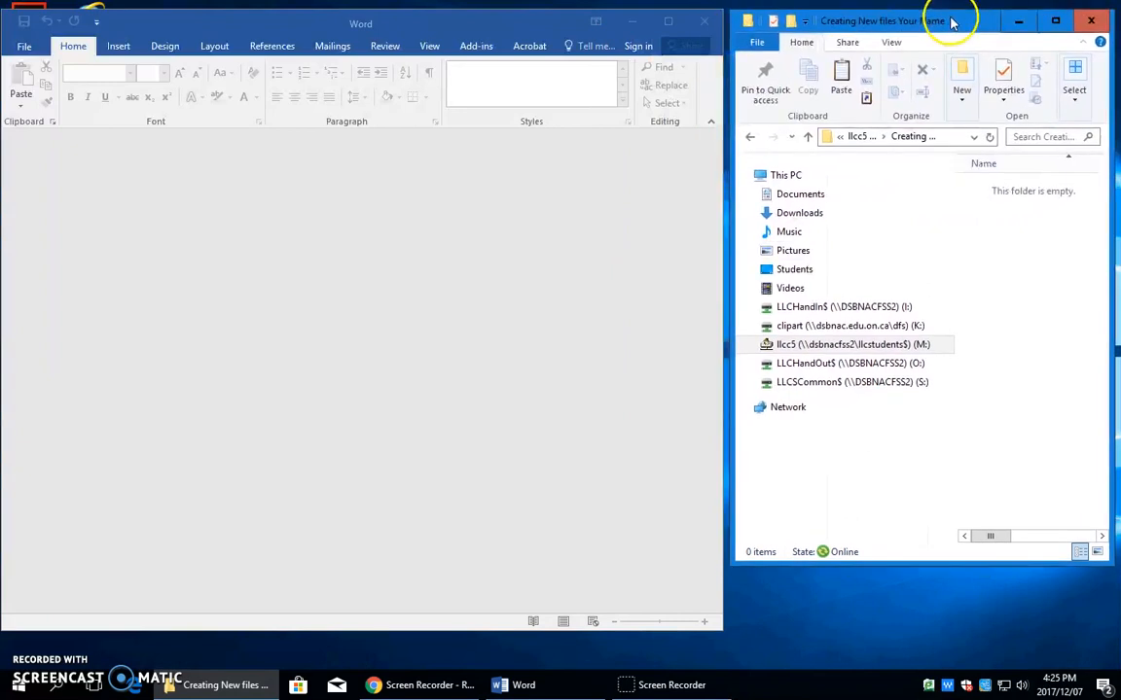
pyautogui.moveTo(1009, 213)
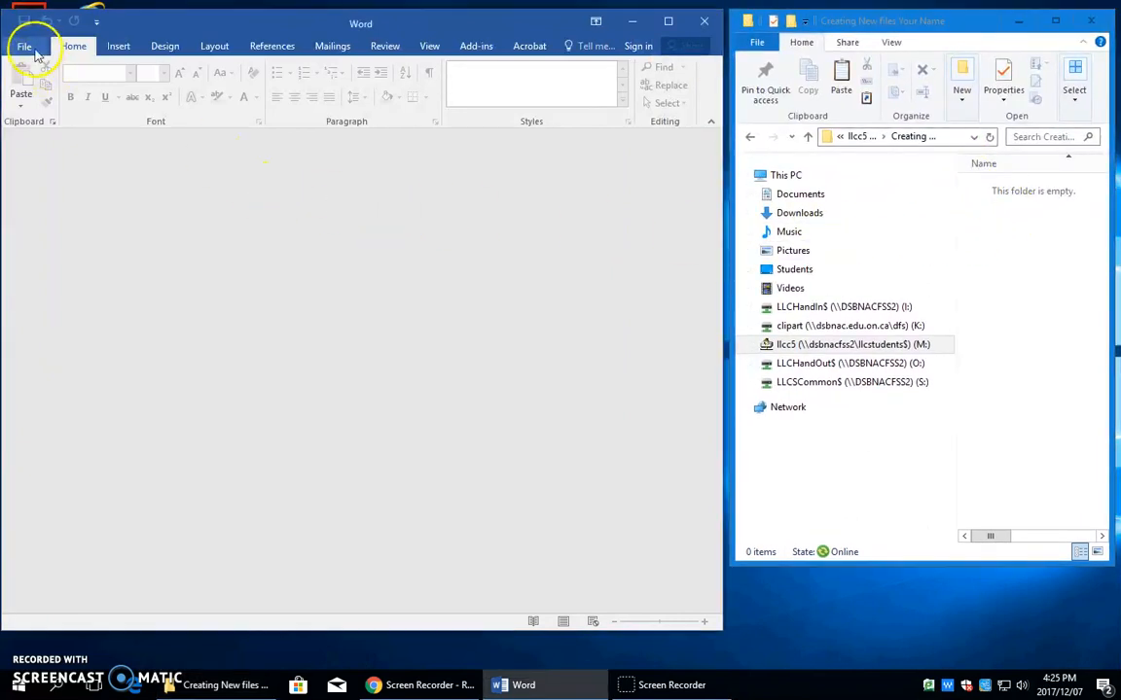
# Step: Add New to the Quick Access Toolbar and type the underline-button sentence in a new document
pyautogui.click(97, 22)
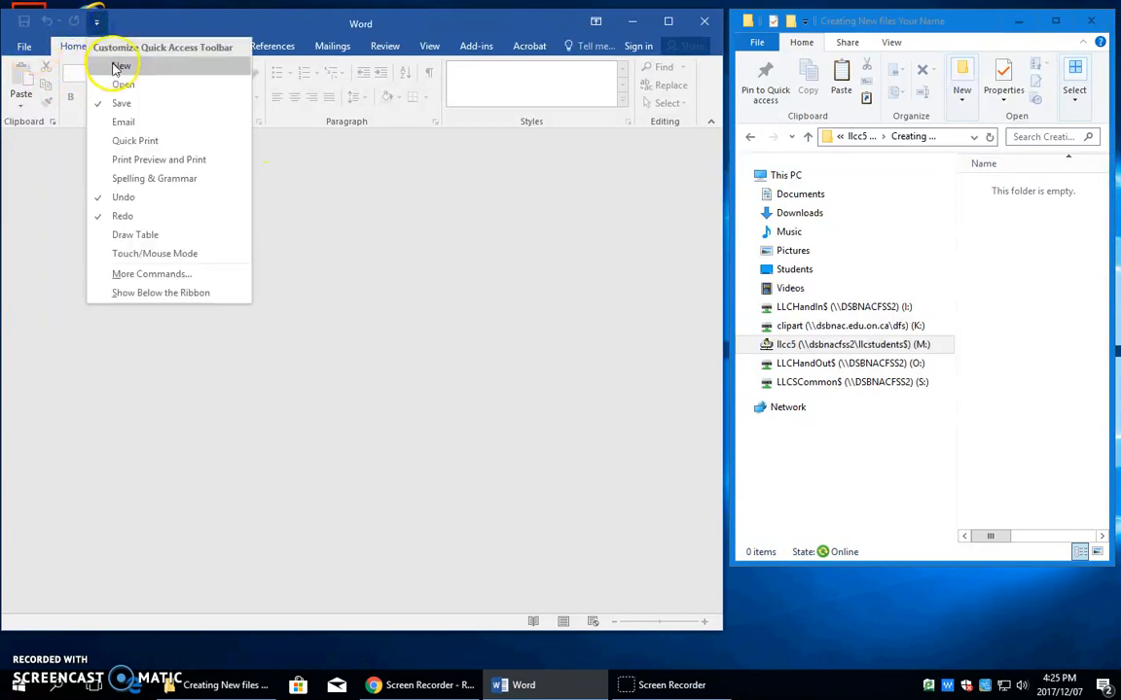
pyautogui.click(120, 65)
pyautogui.write('The underline butto')
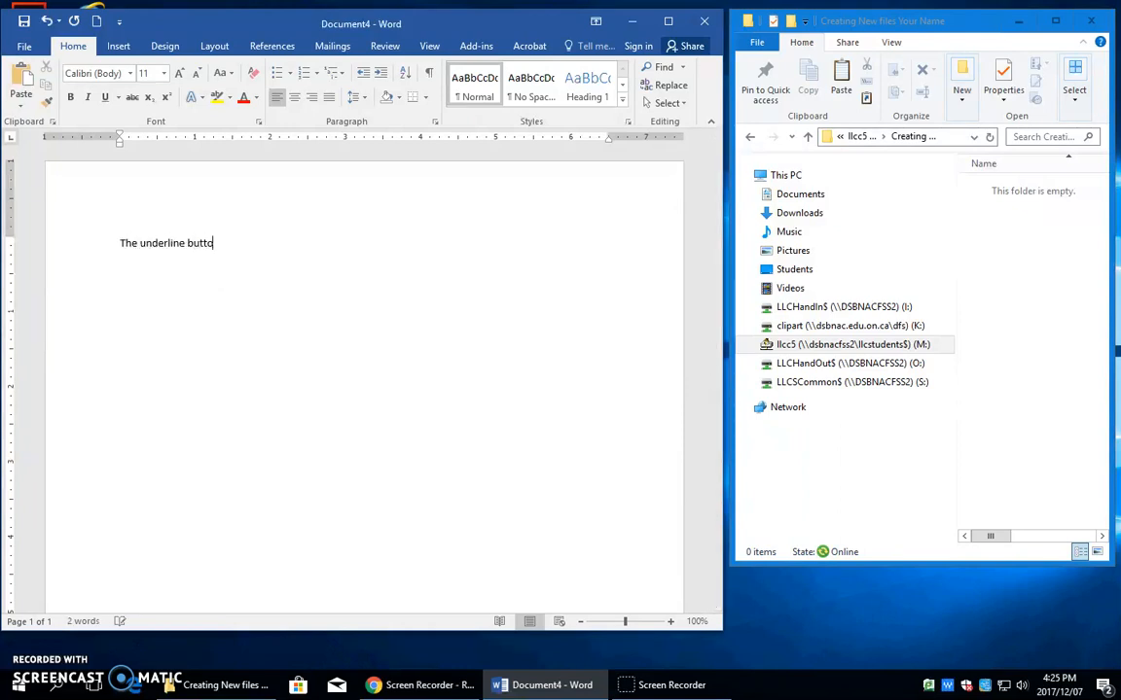
pyautogui.write('n can be found on the H')
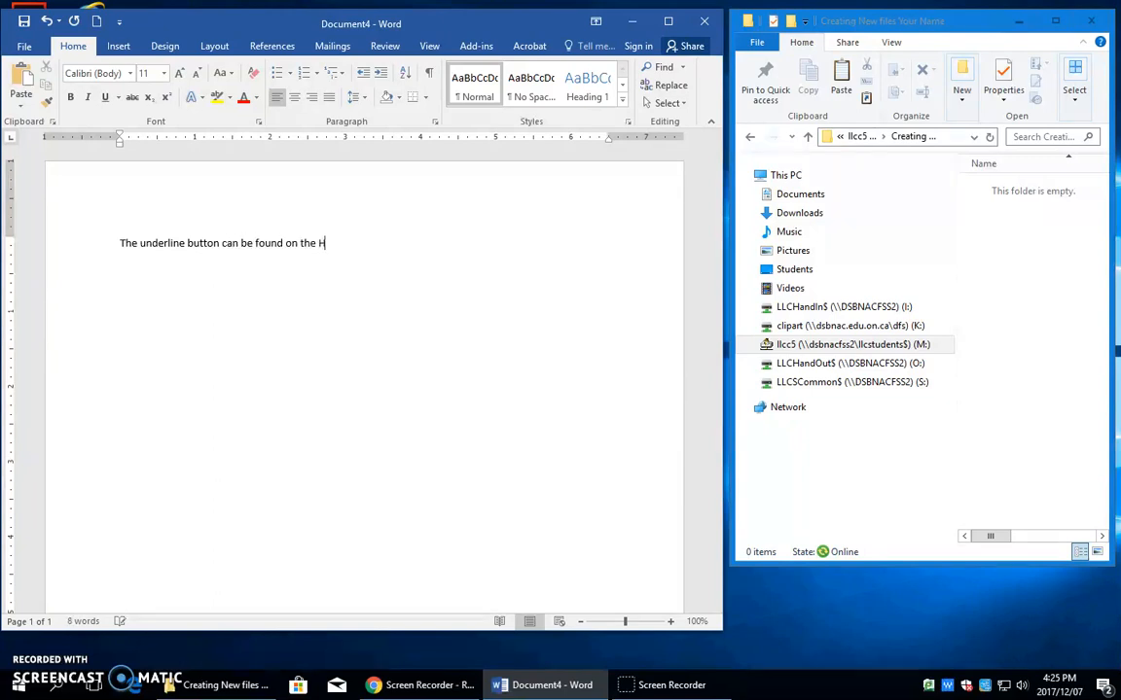
pyautogui.write('ome tab in the')
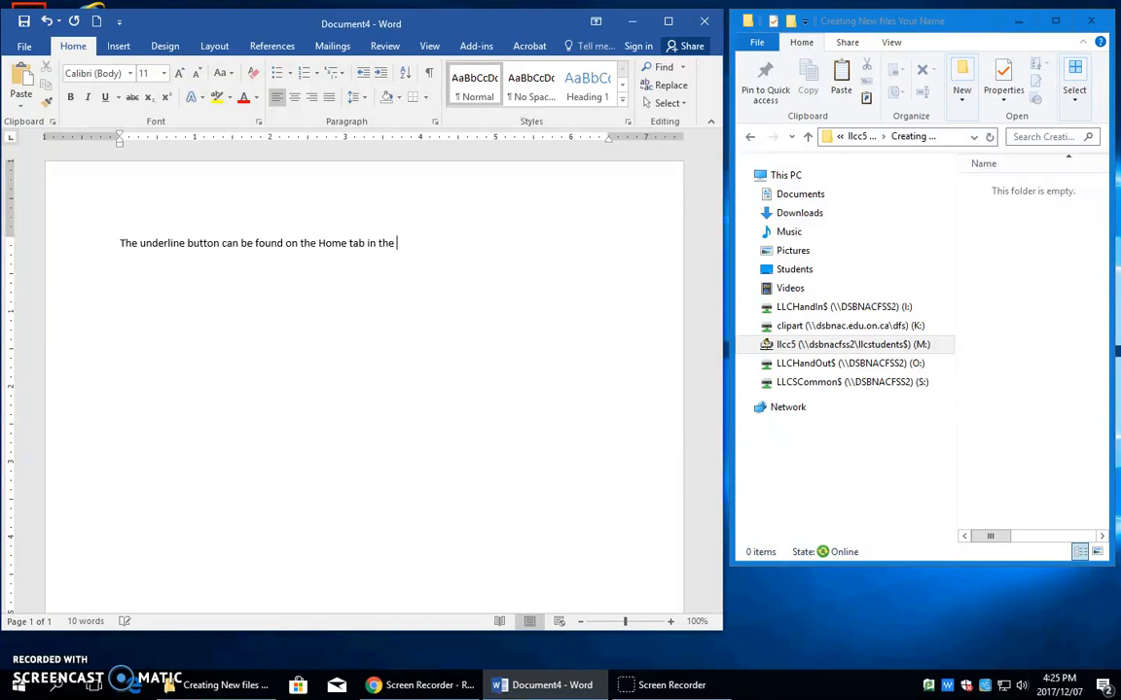
pyautogui.write('fo')
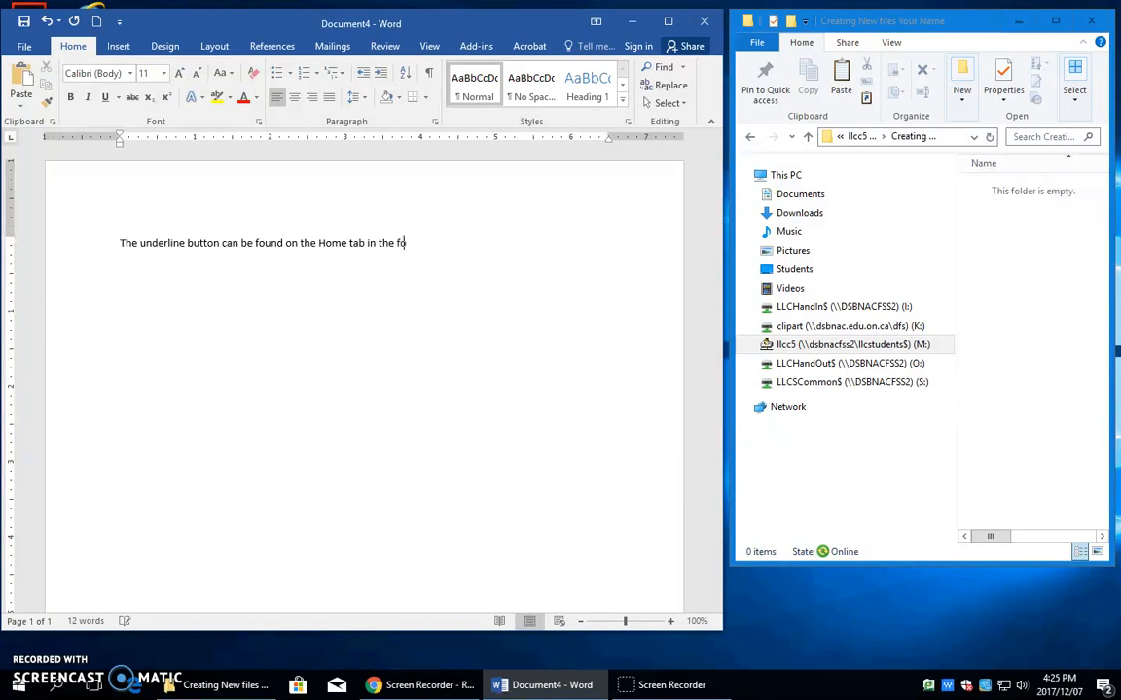
pyautogui.write('nt group.')
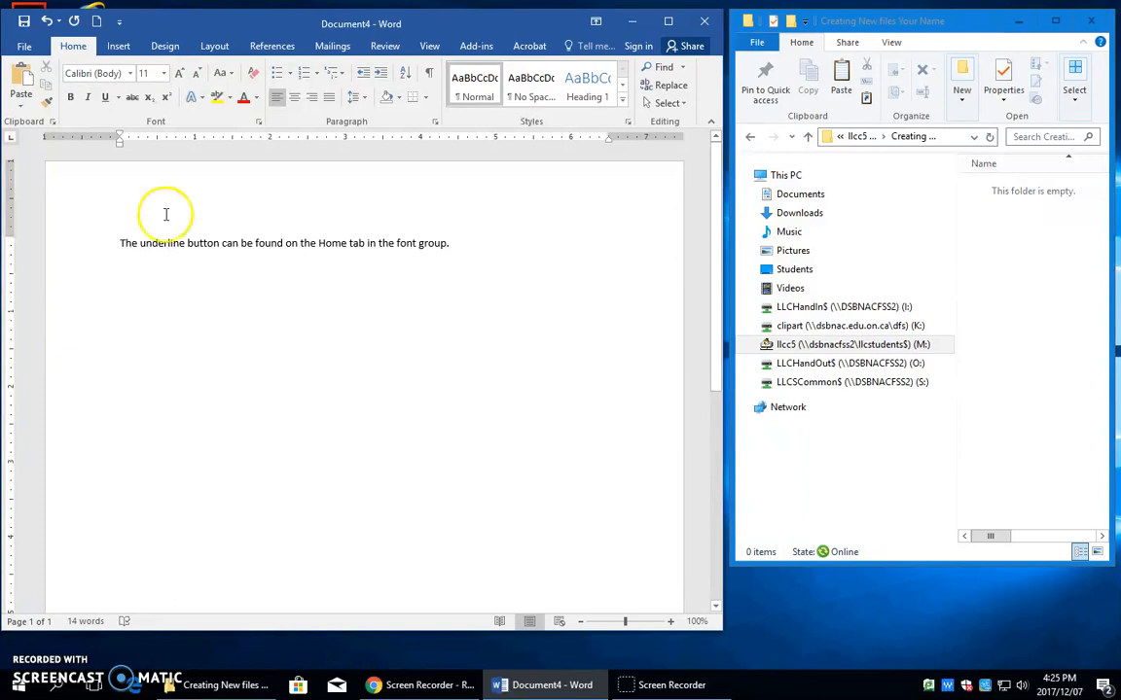
pyautogui.moveTo(104, 97)
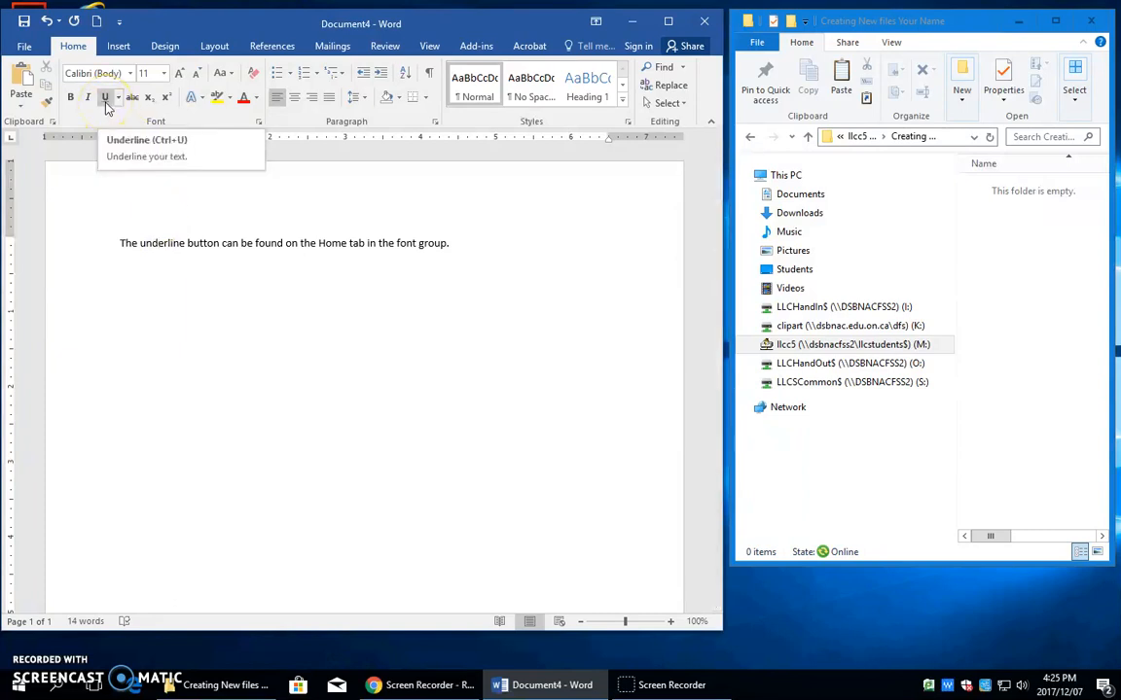
# Step: Underline the word 'underline' in the sentence
pyautogui.click(105, 96)
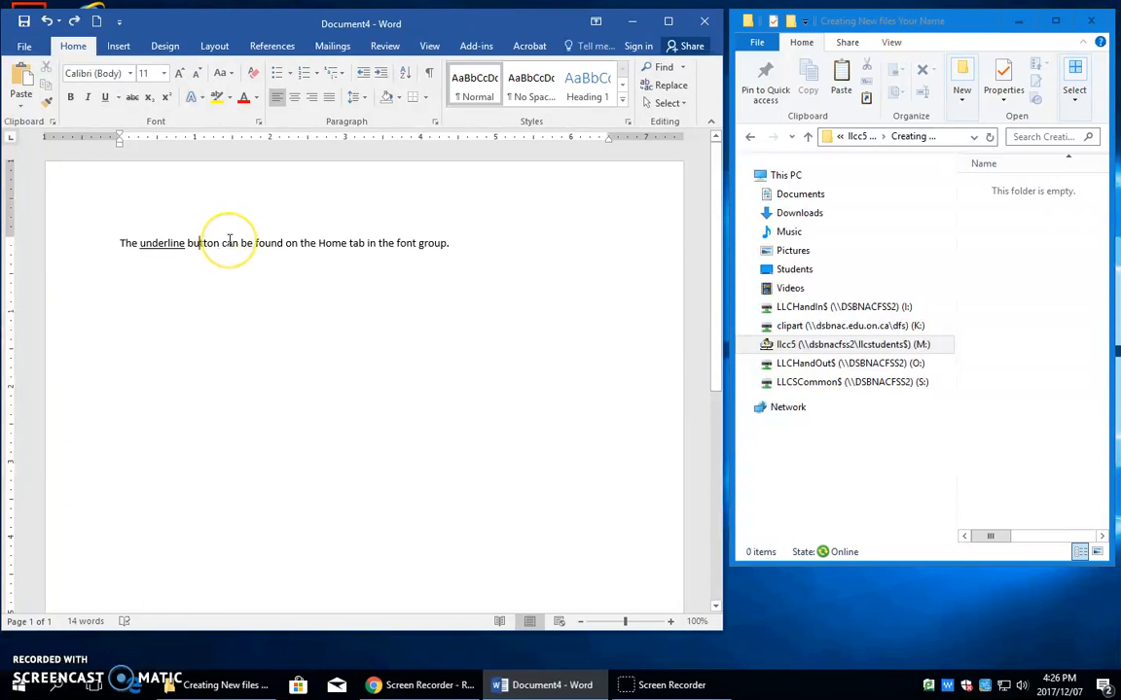
pyautogui.moveTo(274, 238)
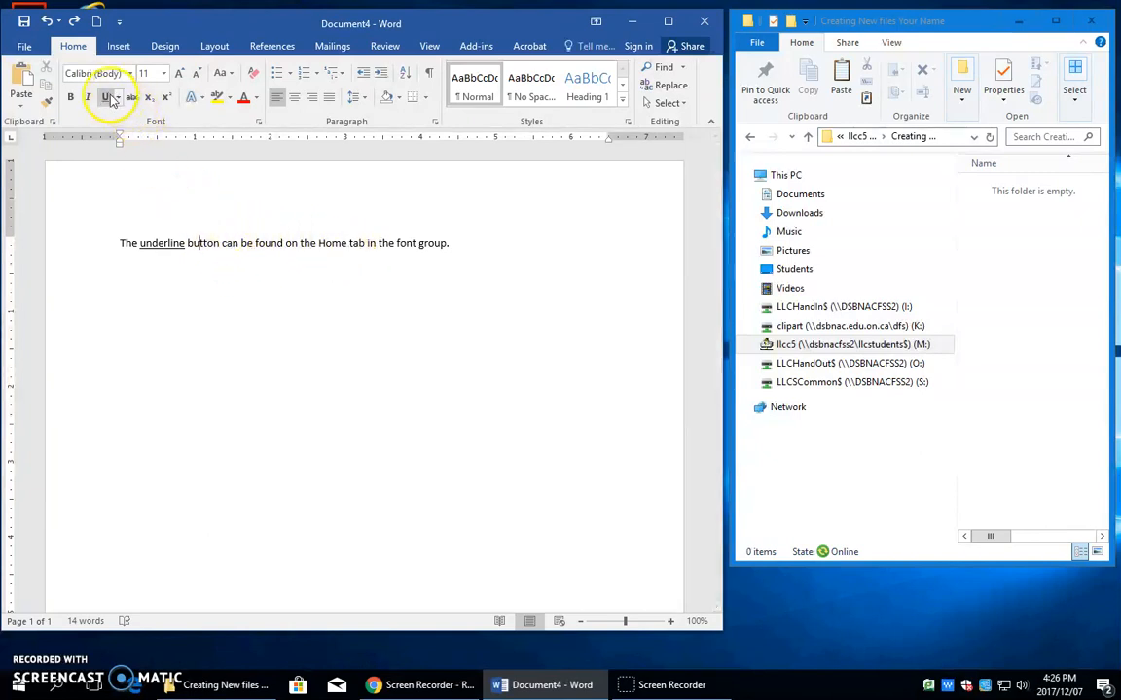
# Step: Show the Underline dropdown's list of underline styles
pyautogui.click(117, 96)
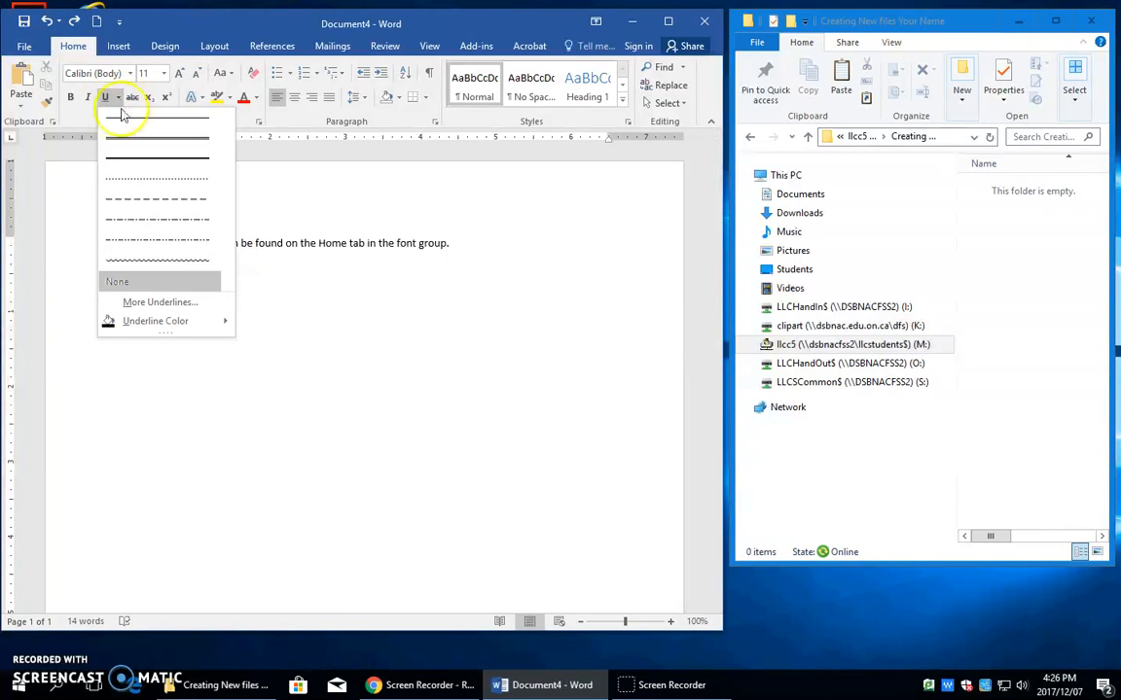
pyautogui.moveTo(131, 139)
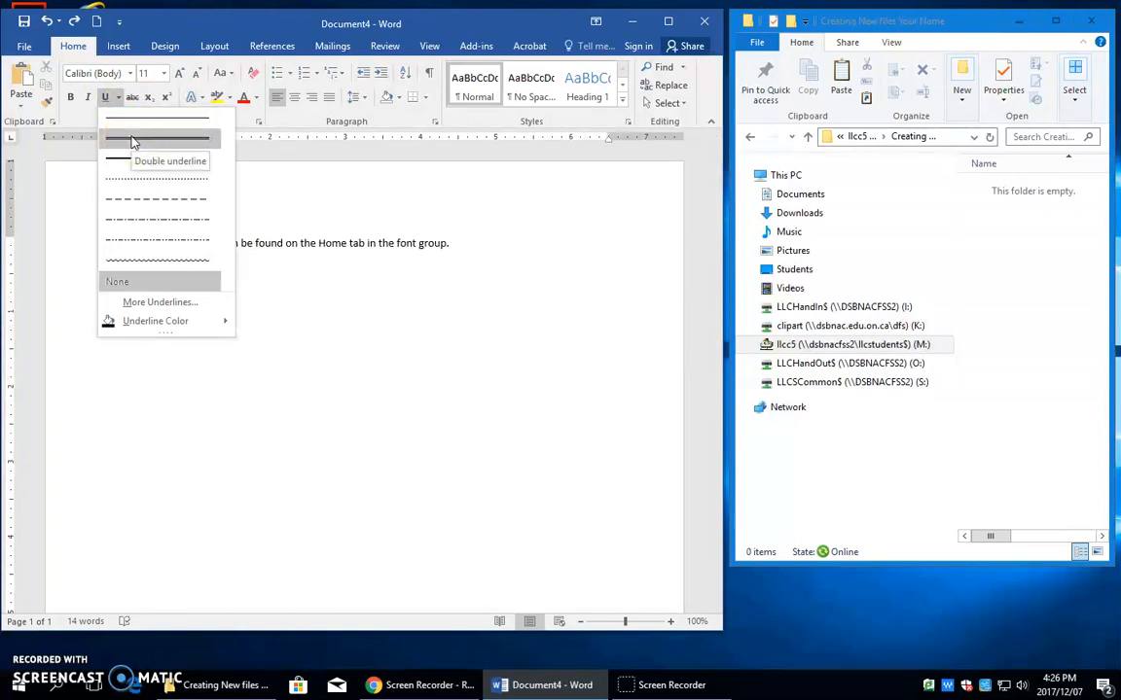
pyautogui.moveTo(155, 159)
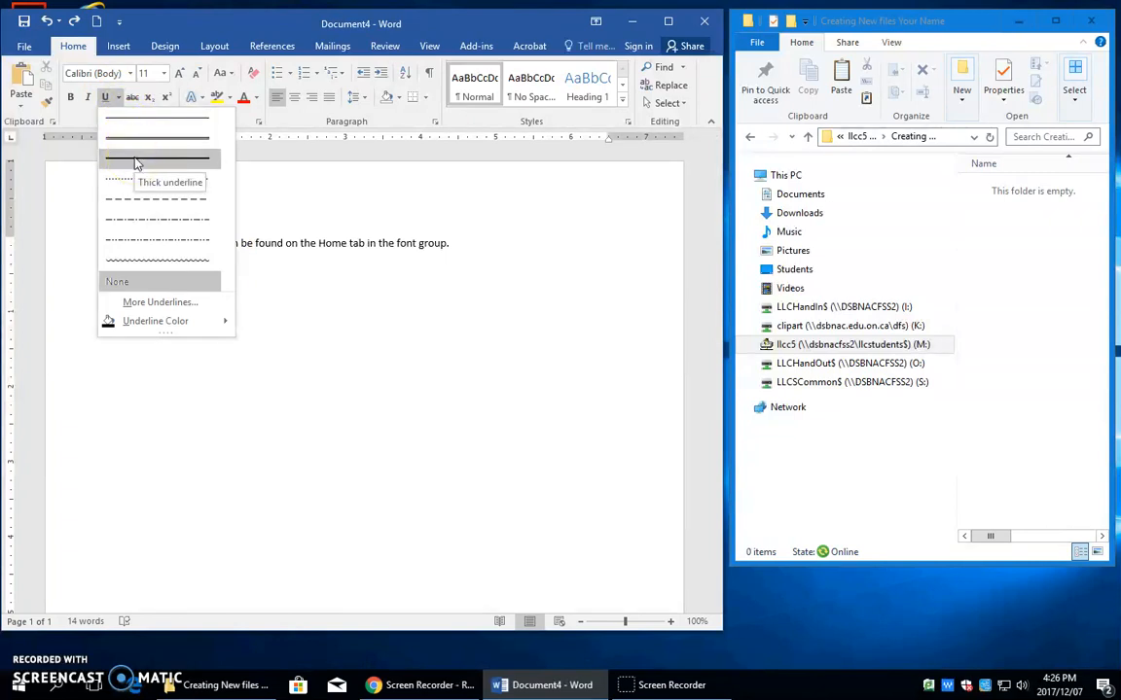
pyautogui.moveTo(156, 180)
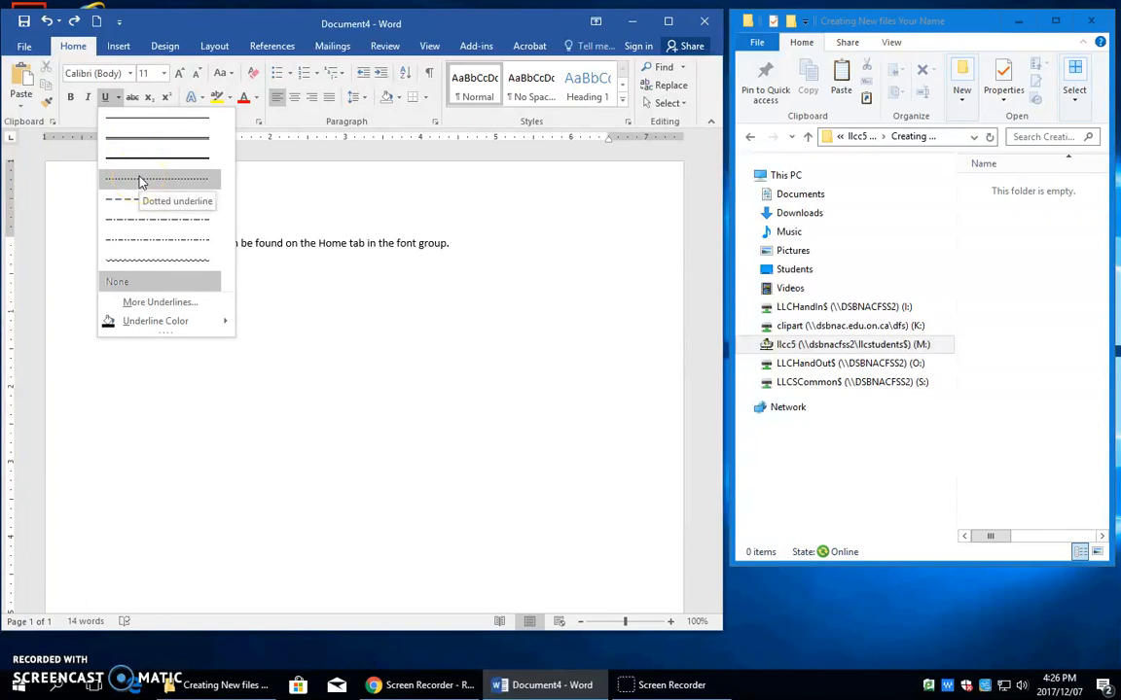
pyautogui.moveTo(141, 200)
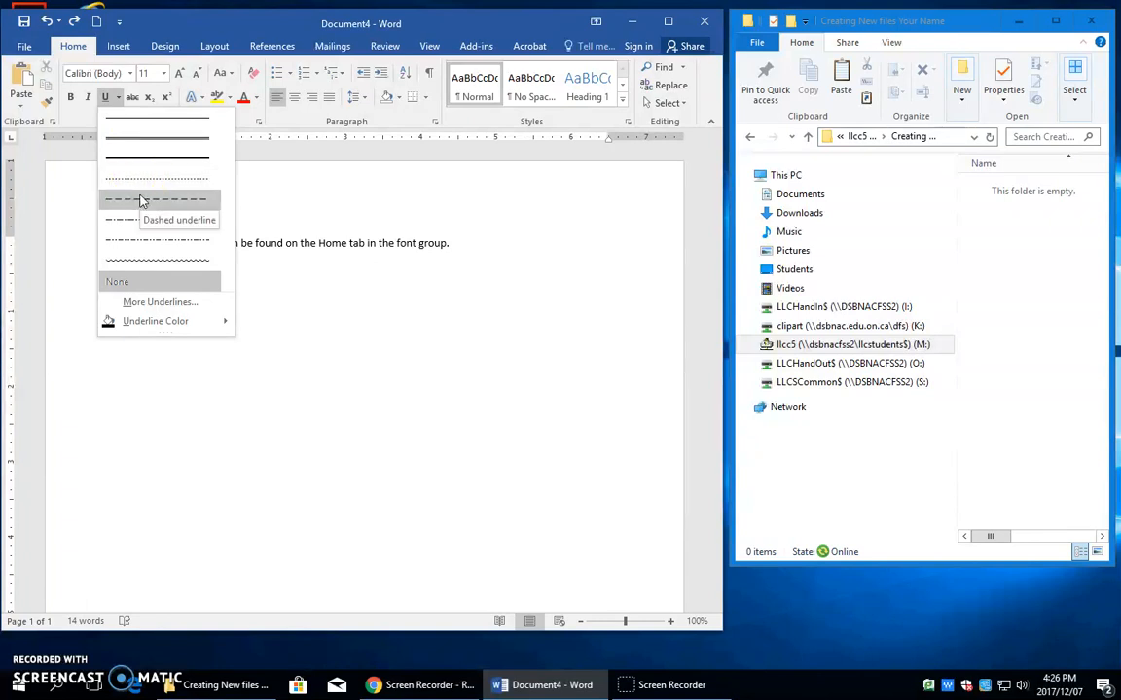
pyautogui.moveTo(156, 219)
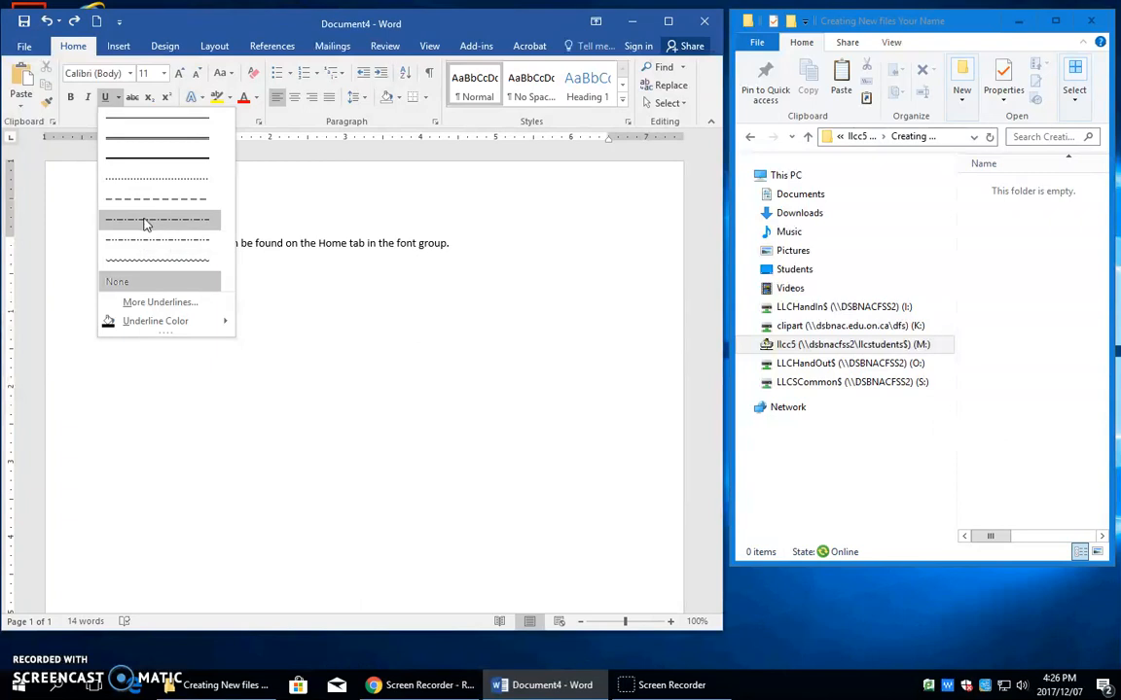
pyautogui.moveTo(155, 260)
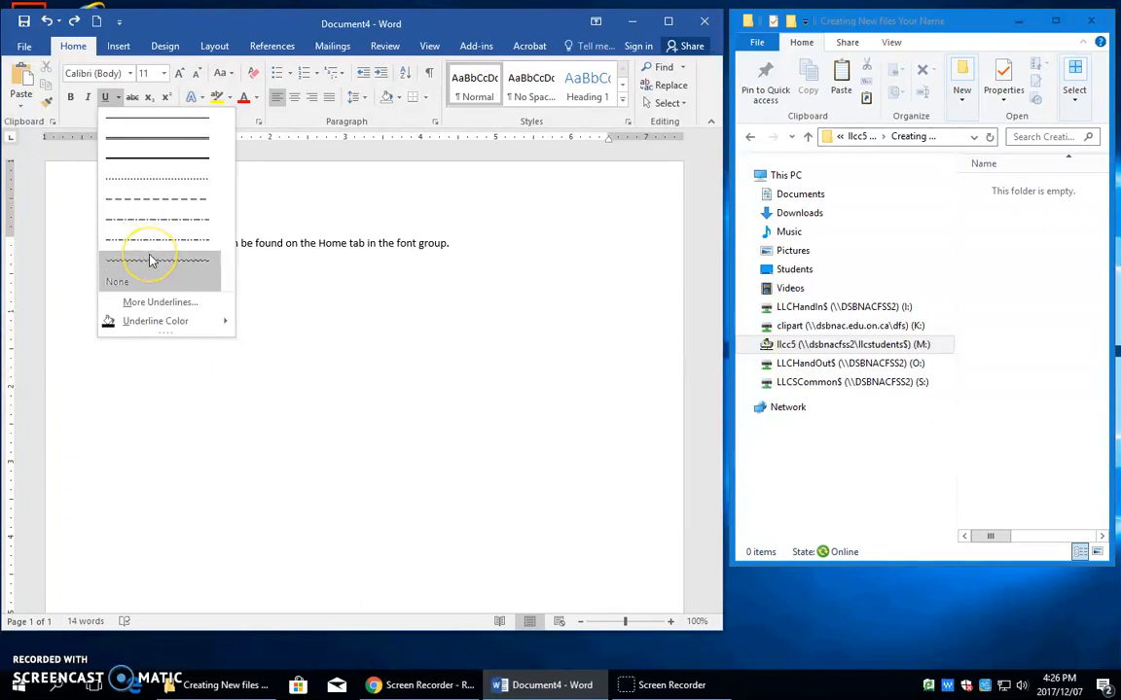
pyautogui.moveTo(151, 303)
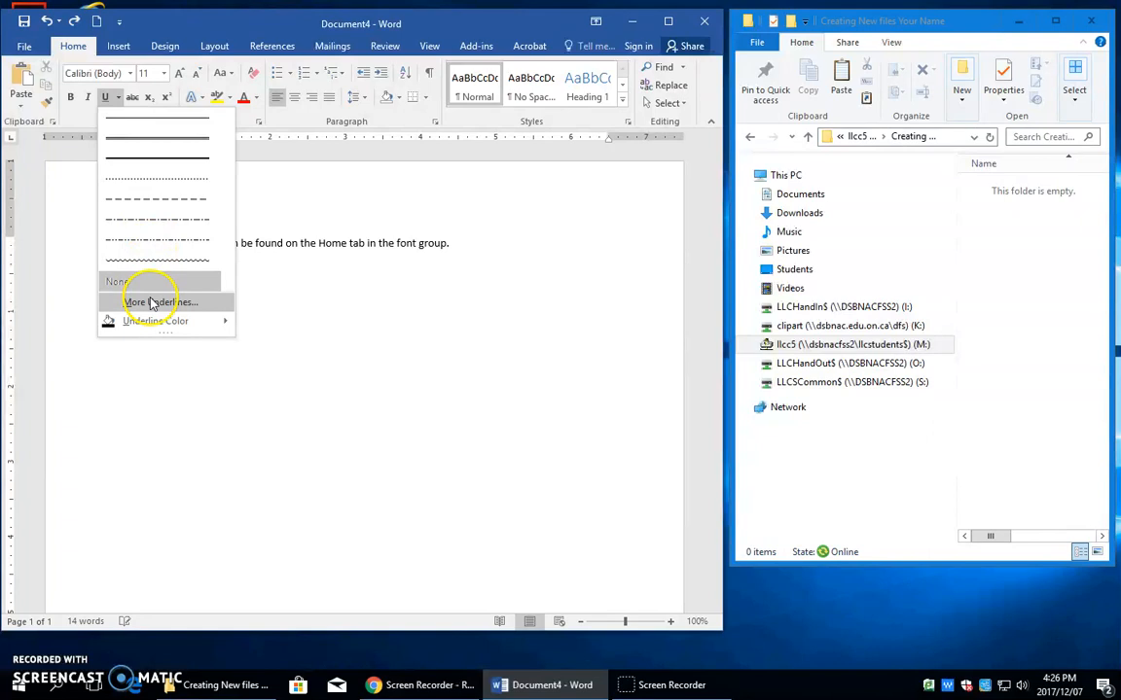
# Step: Underline 'button' using a style chosen from More Underlines in the Font dialog
pyautogui.click(117, 281)
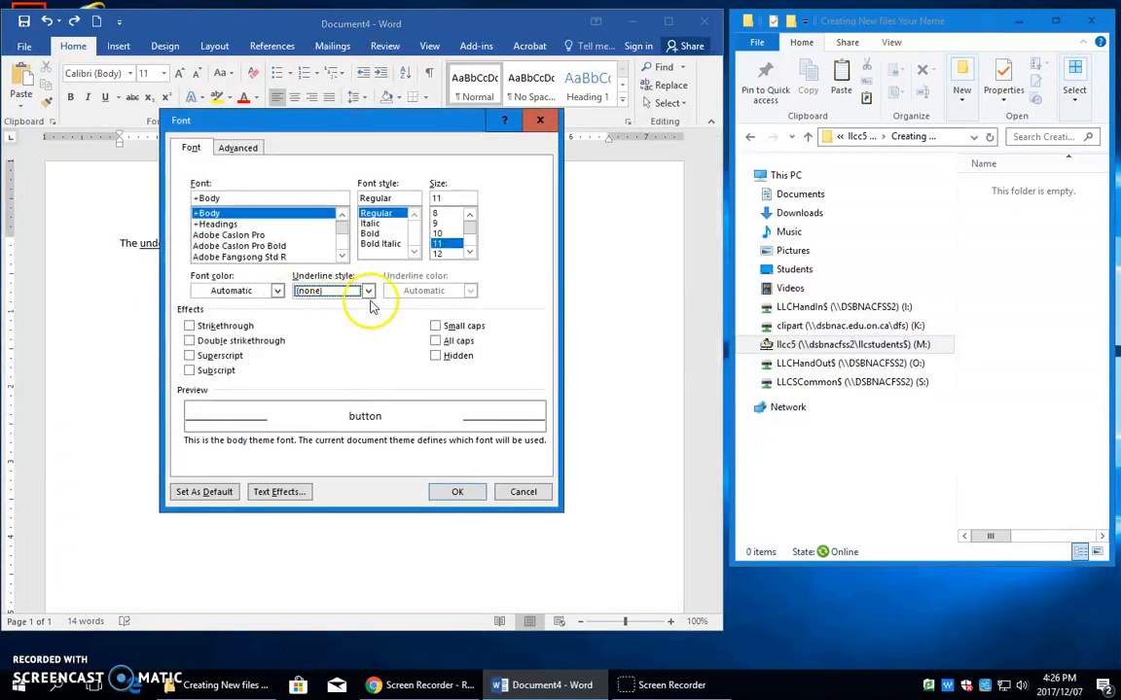
pyautogui.click(368, 291)
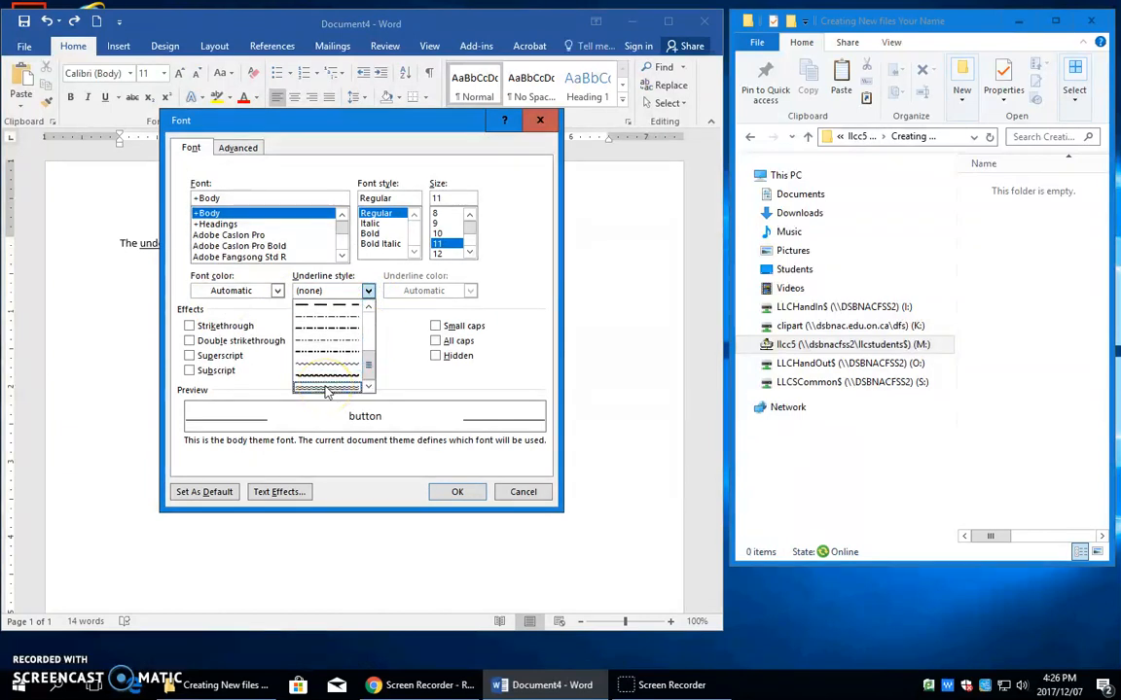
pyautogui.click(327, 379)
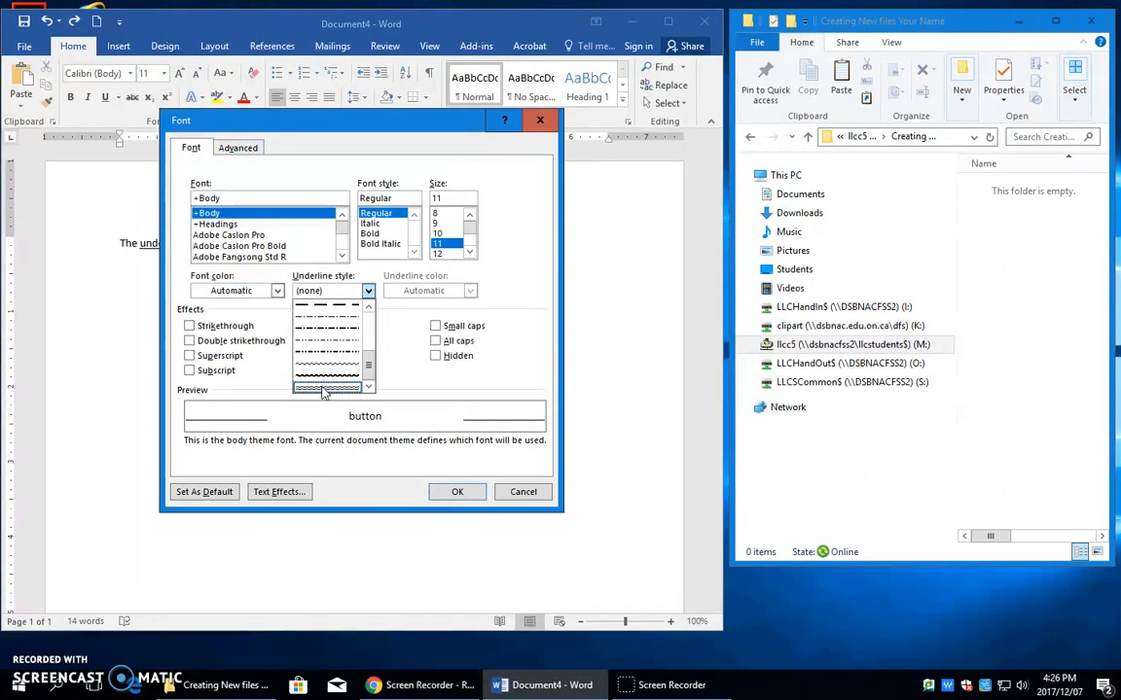
pyautogui.click(458, 491)
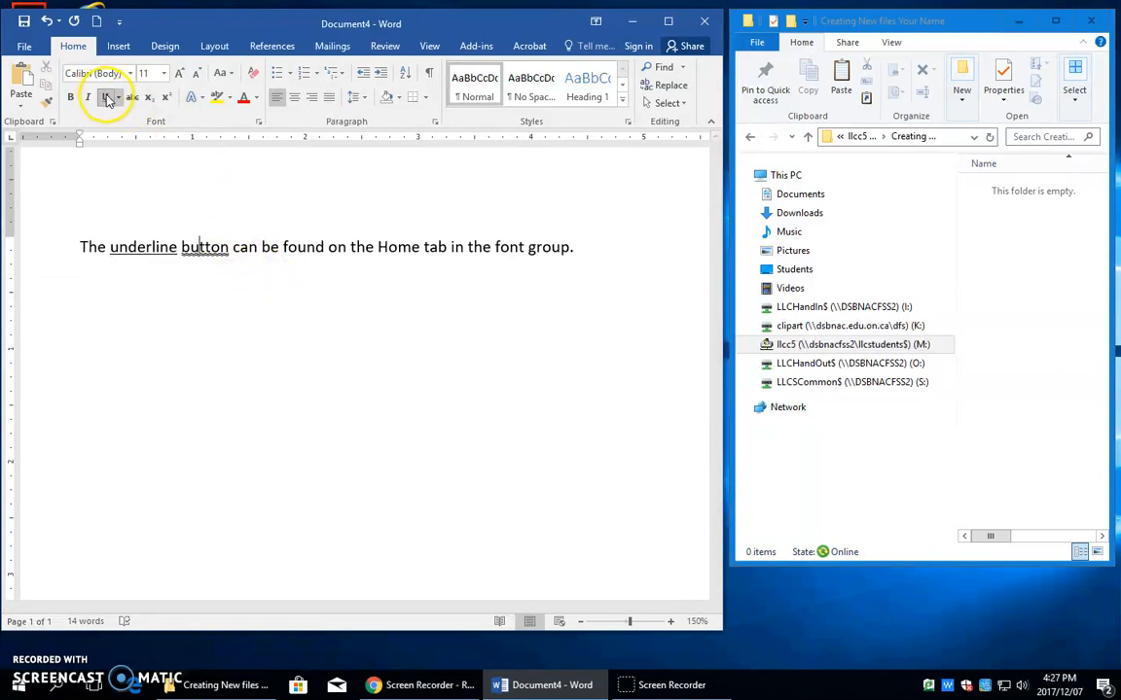
pyautogui.click(116, 96)
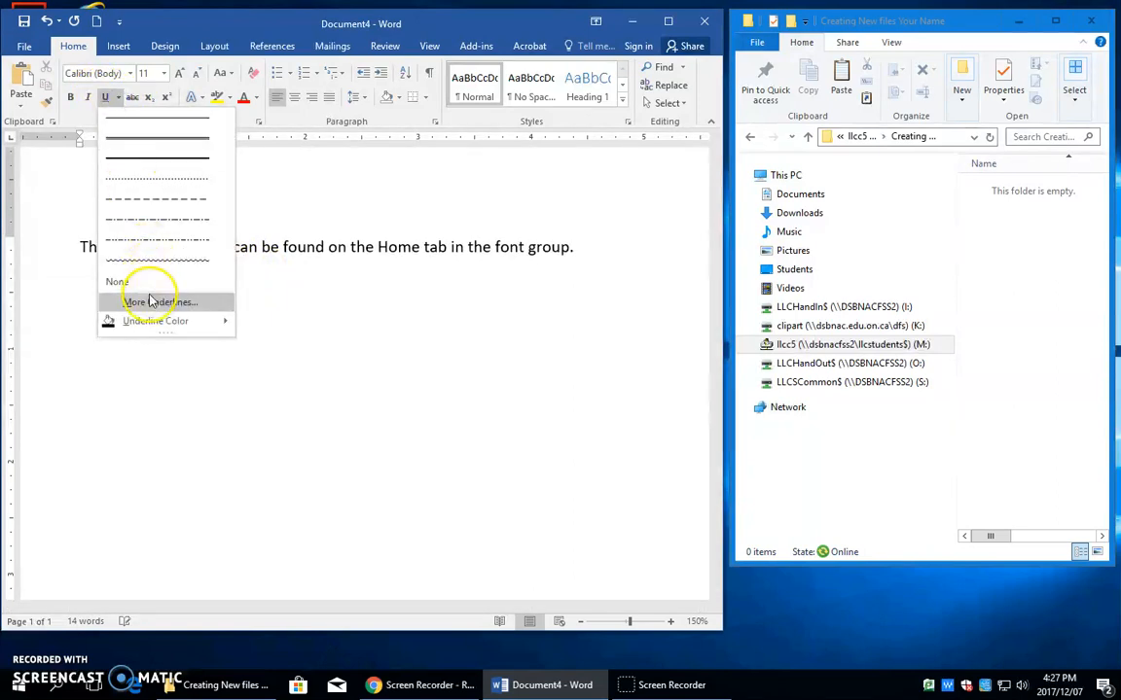
pyautogui.click(155, 321)
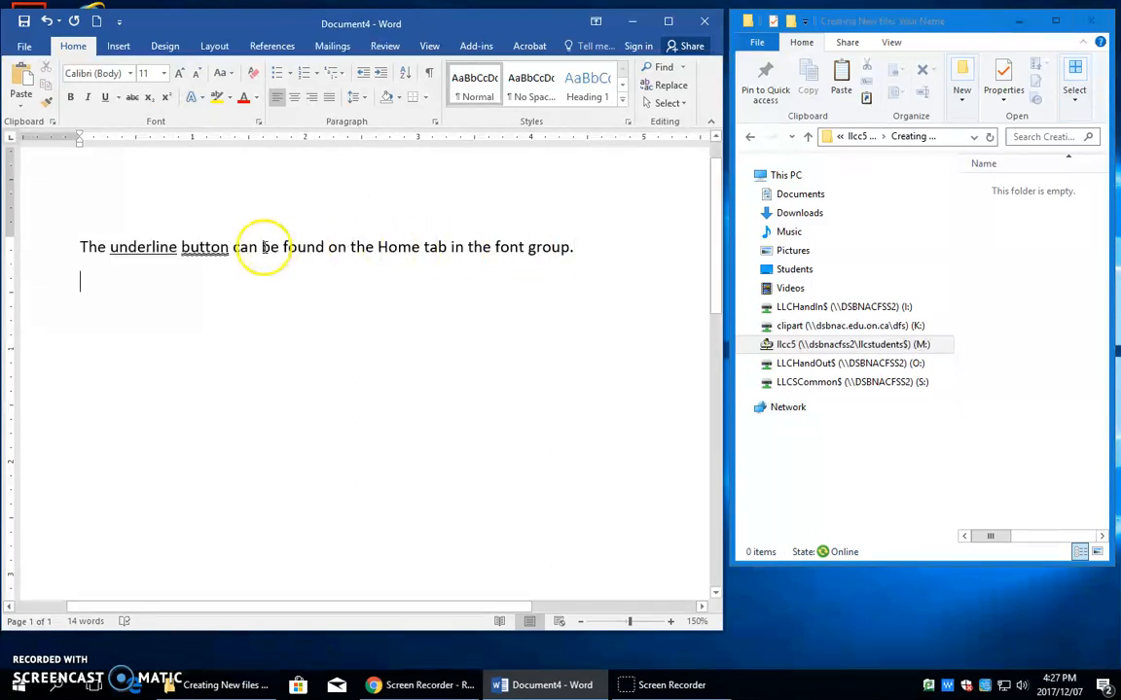
pyautogui.moveTo(236, 289)
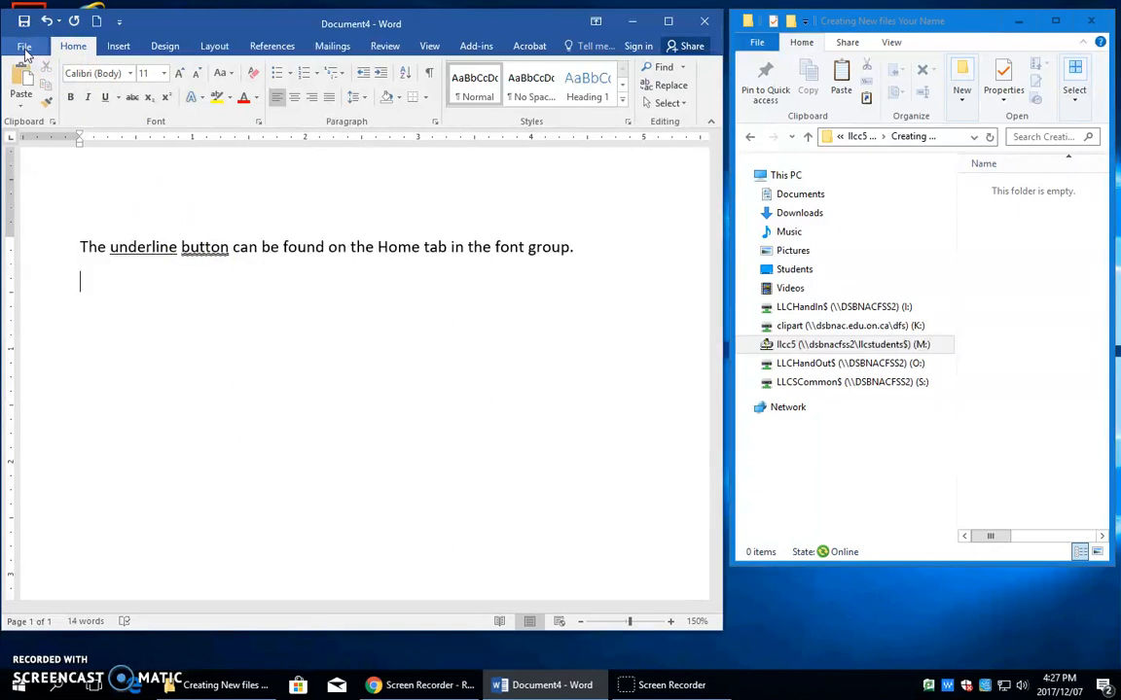
# Step: Show the Proofing section of Word Options
pyautogui.click(24, 45)
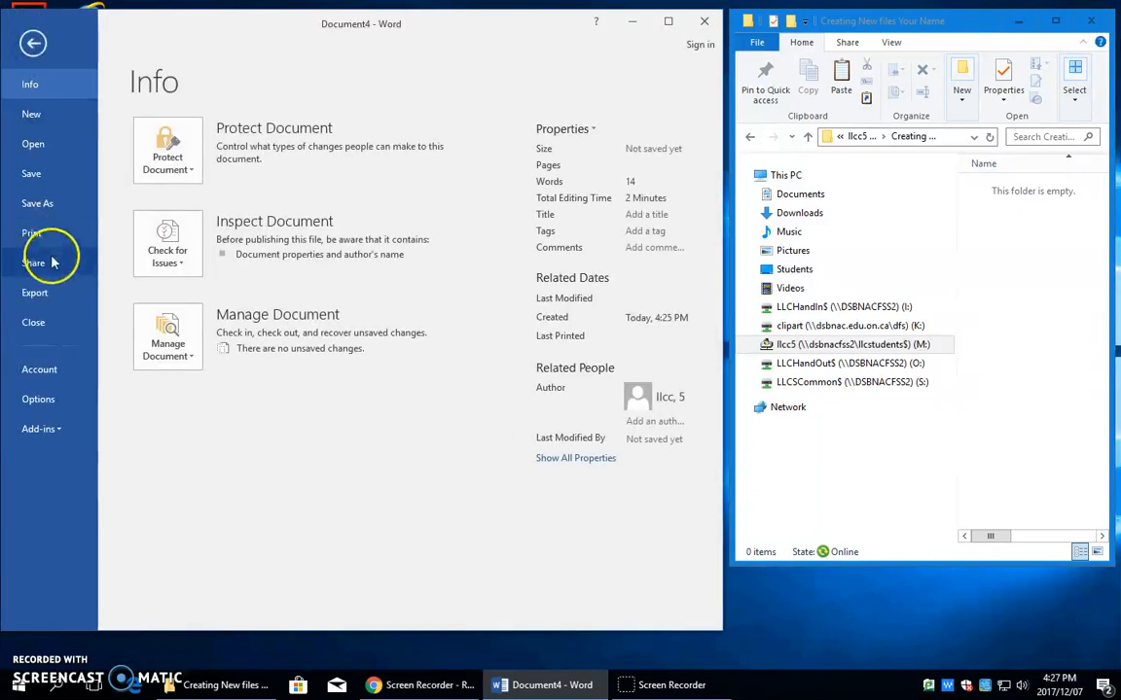
pyautogui.click(38, 399)
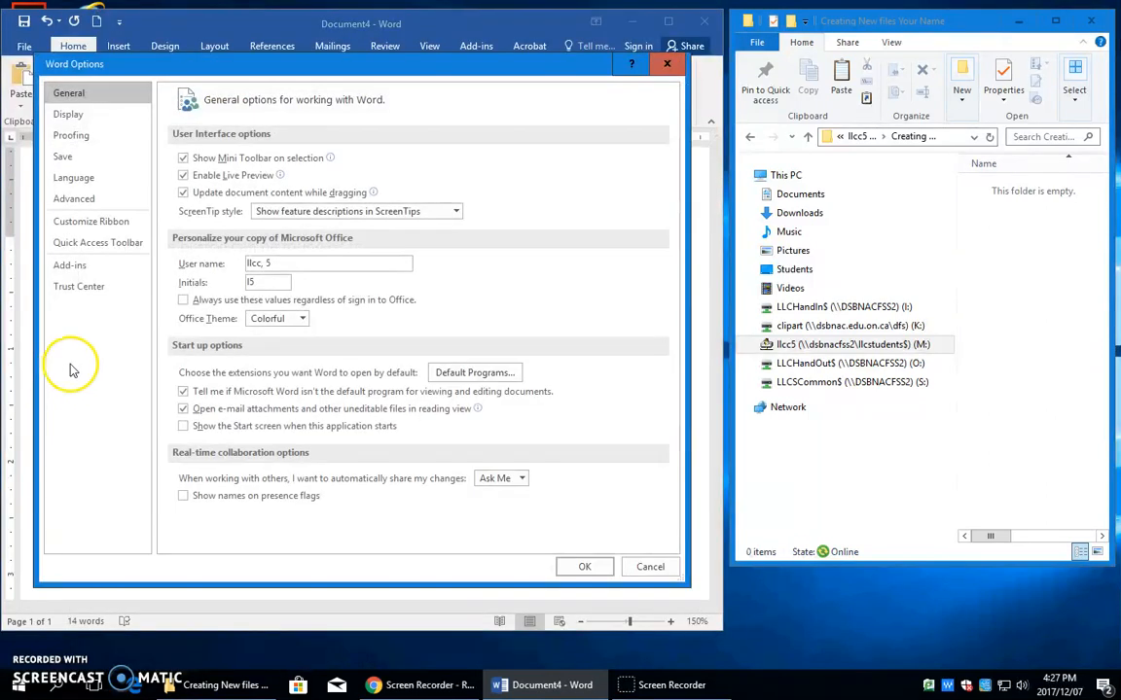
pyautogui.click(70, 135)
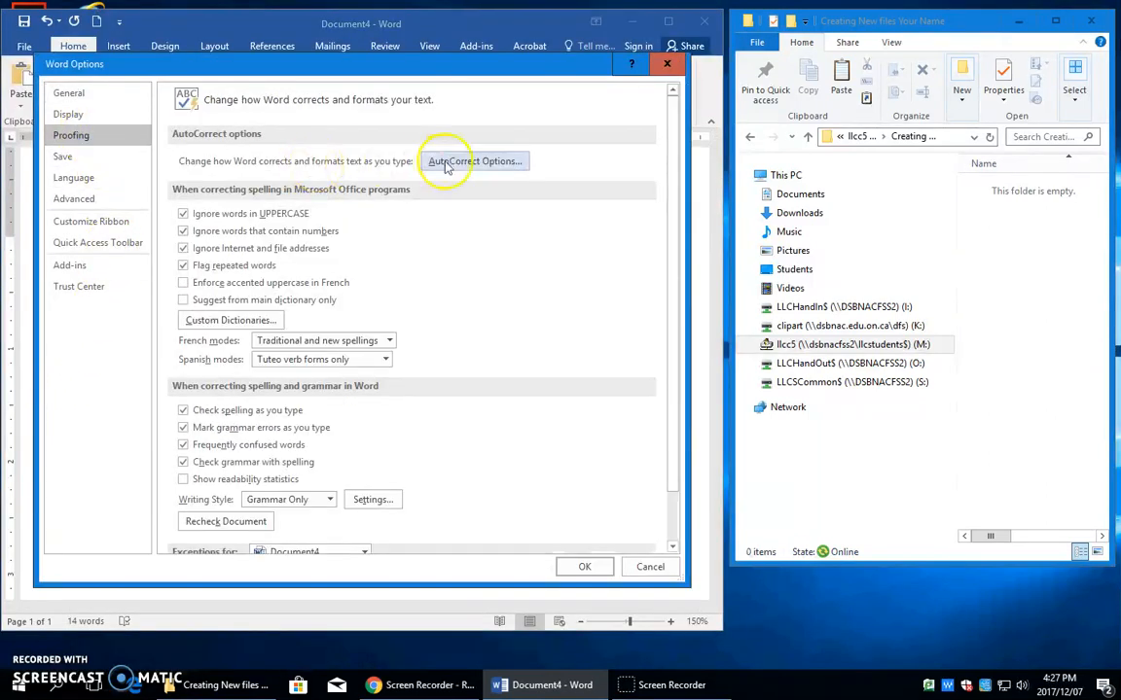
pyautogui.click(474, 160)
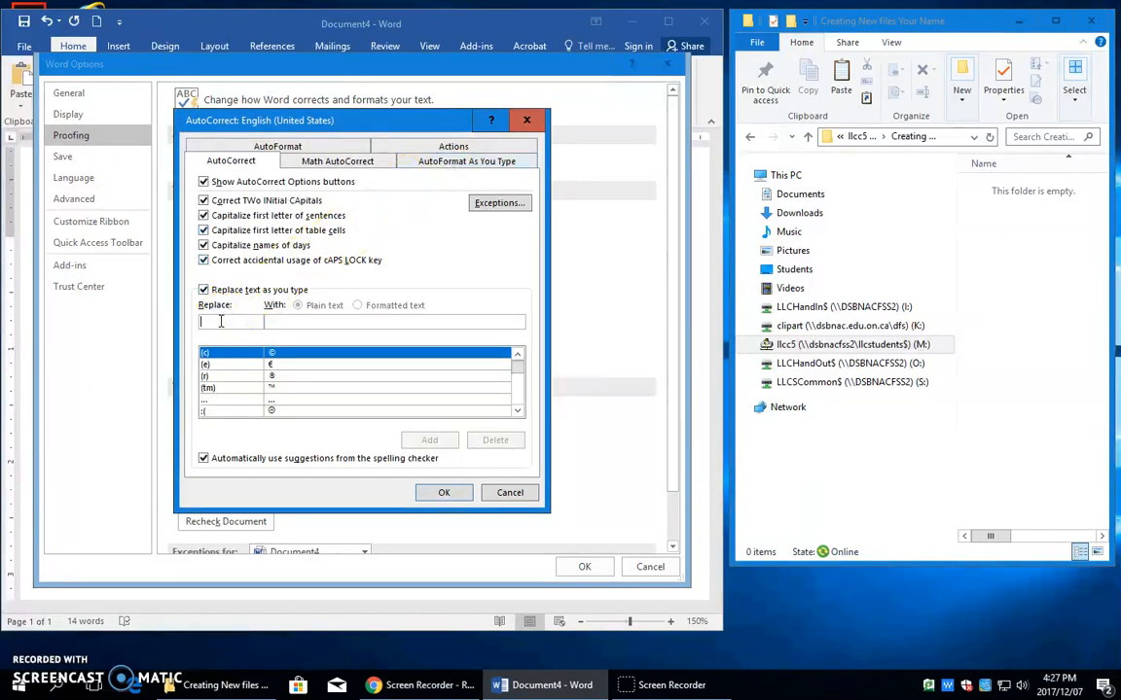
pyautogui.write('nh')
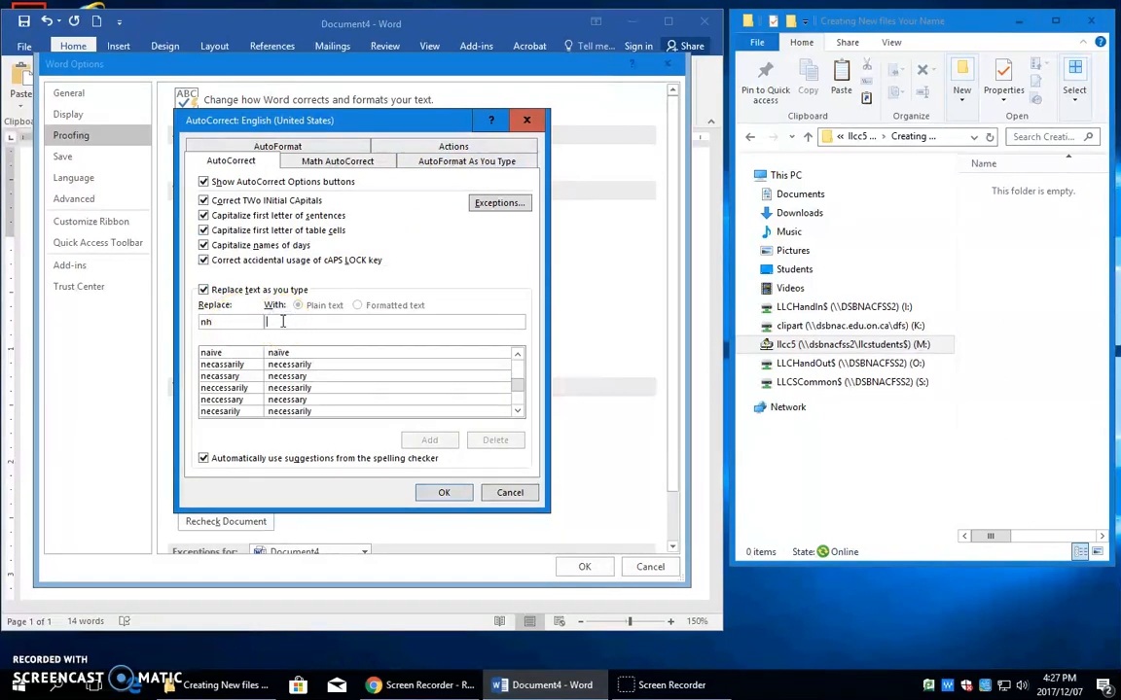
pyautogui.write('CNR')
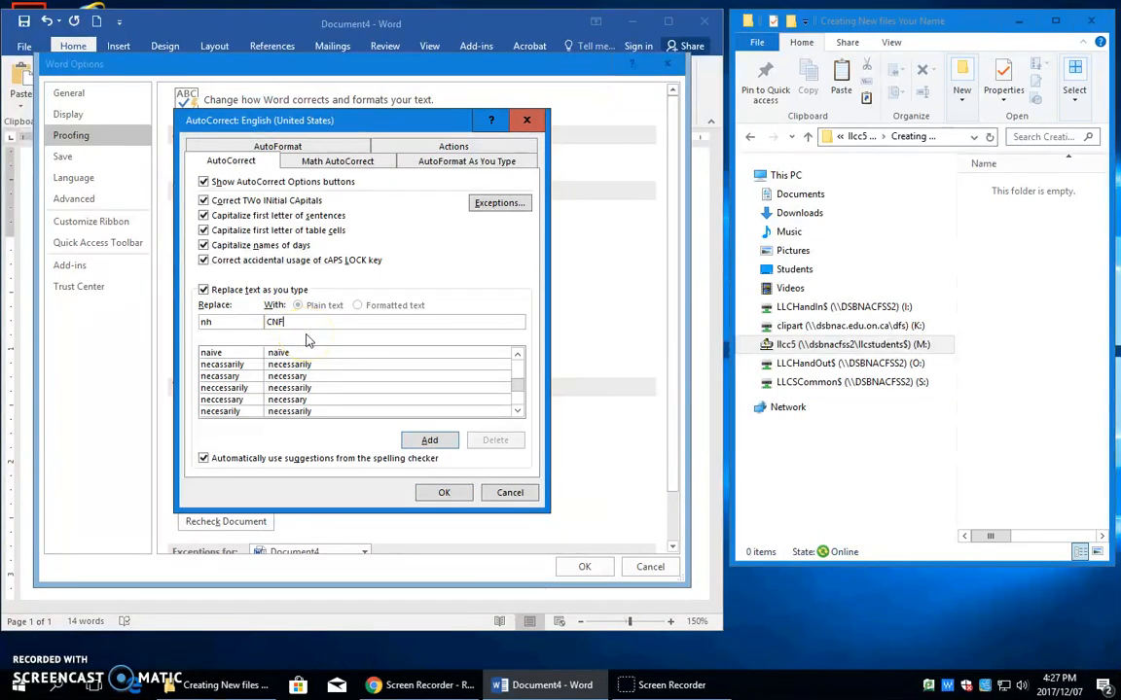
pyautogui.write('U')
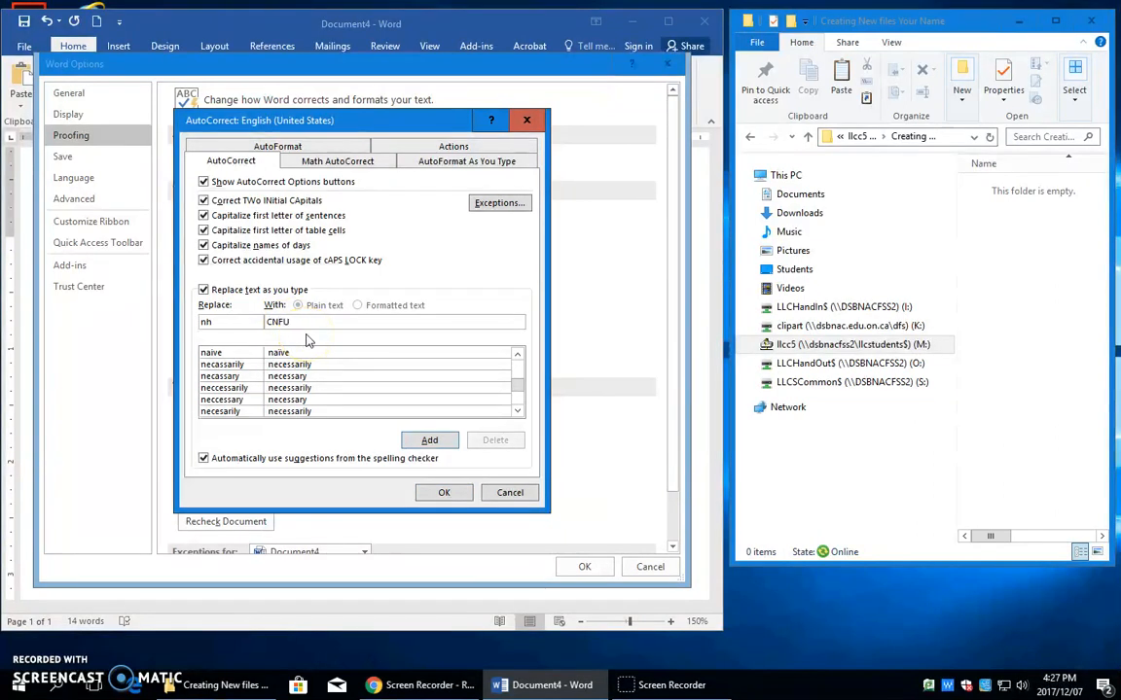
pyautogui.write('I')
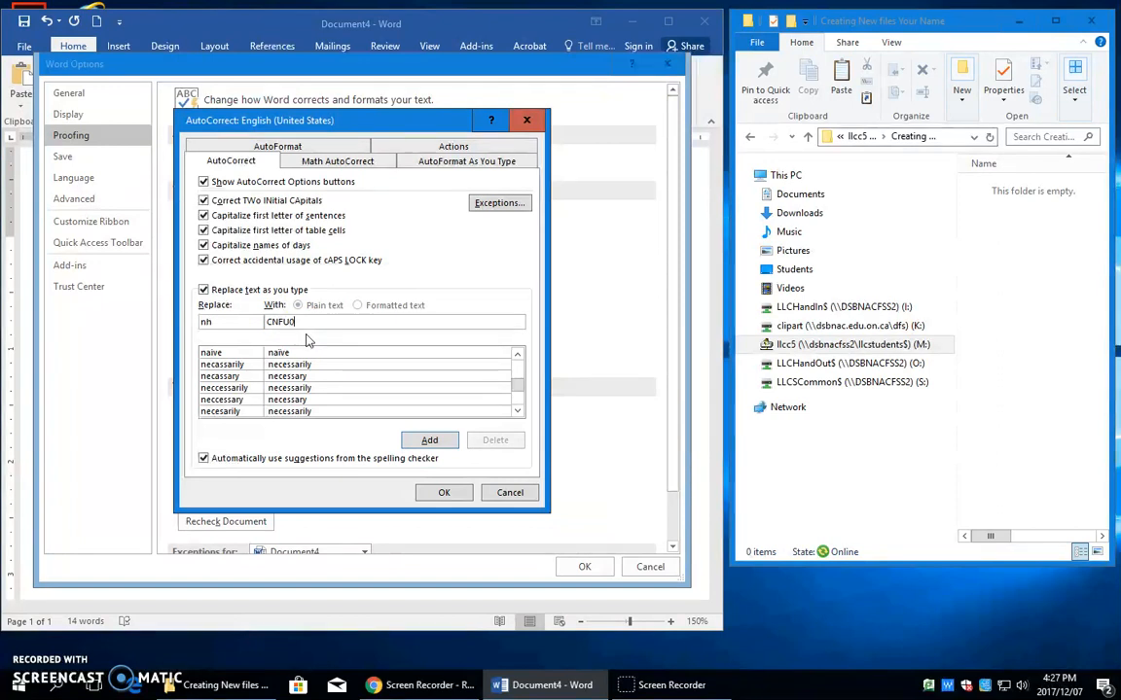
pyautogui.write('01')
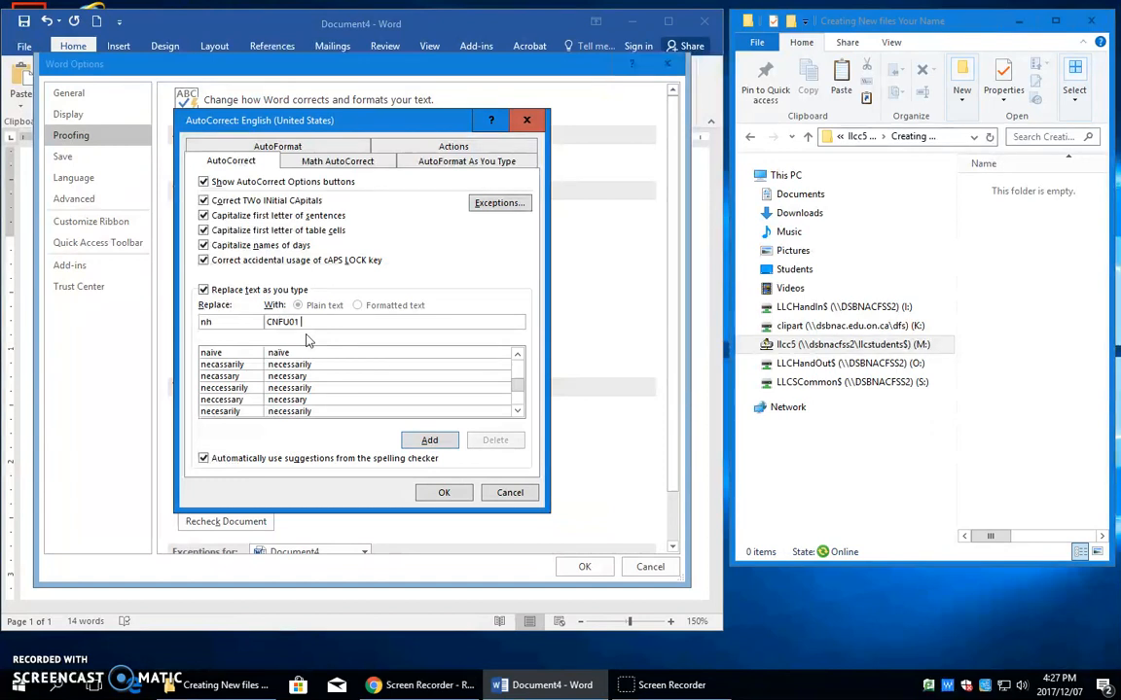
pyautogui.write('Nancy Hunter')
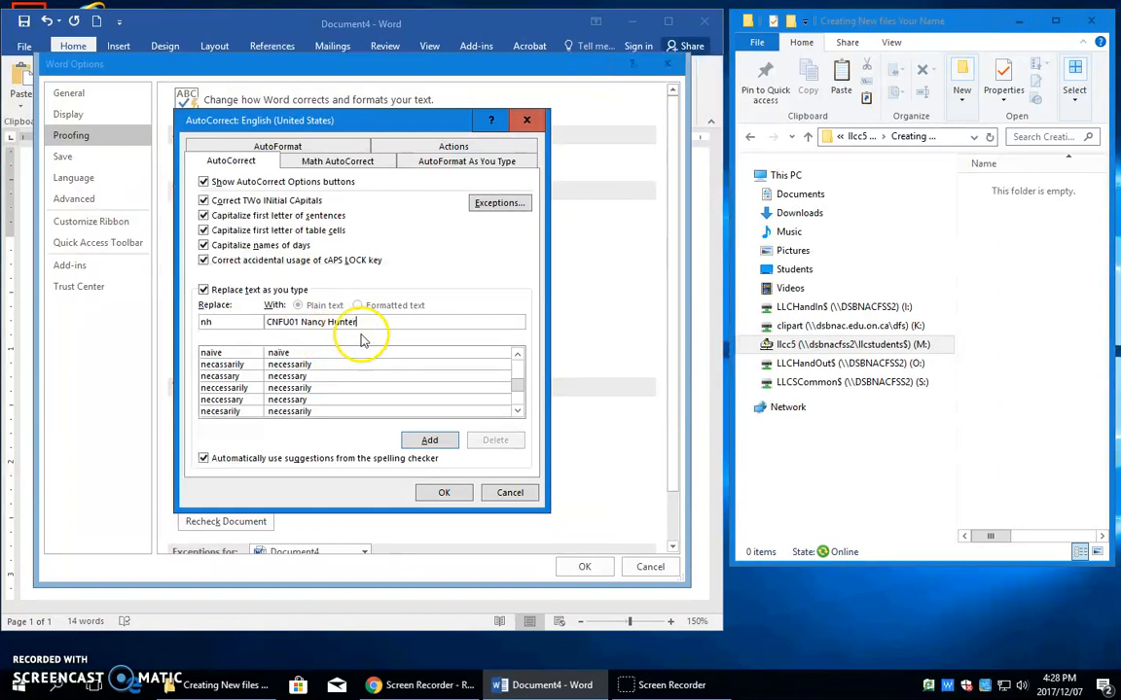
pyautogui.click(429, 439)
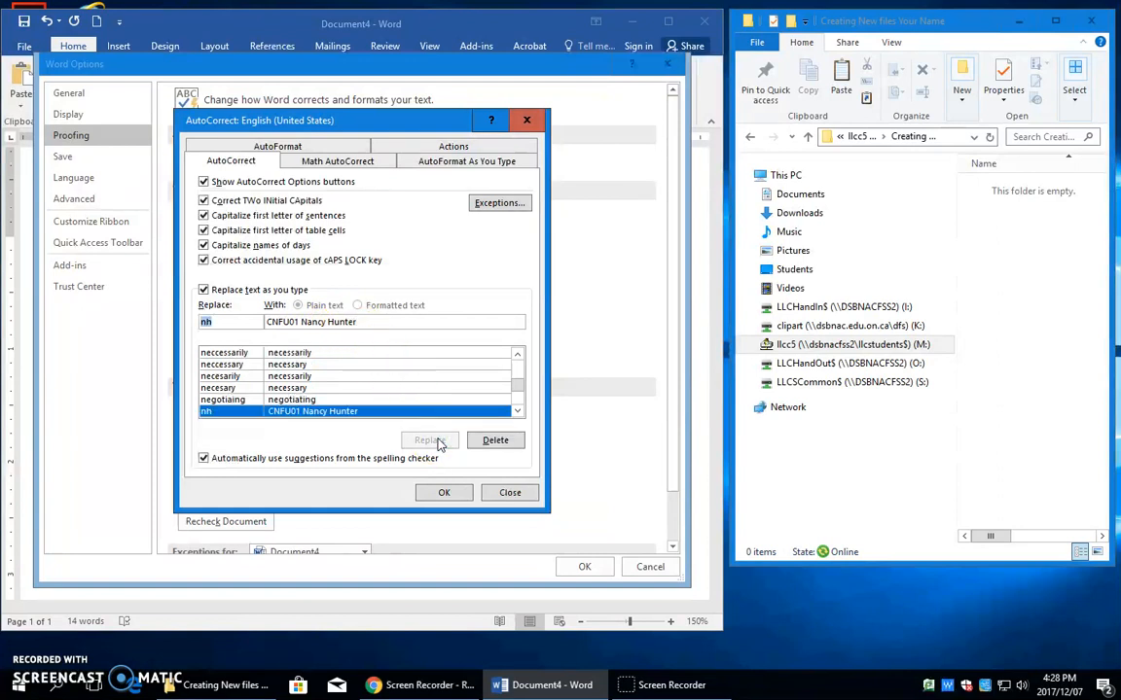
pyautogui.click(509, 492)
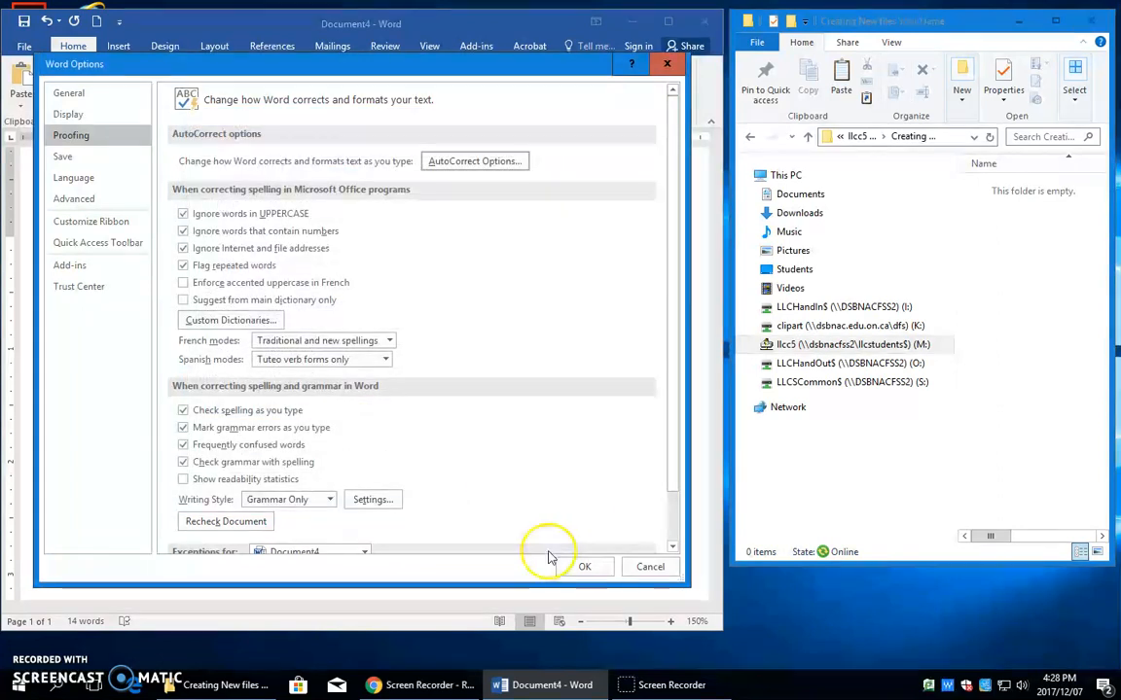
pyautogui.click(583, 566)
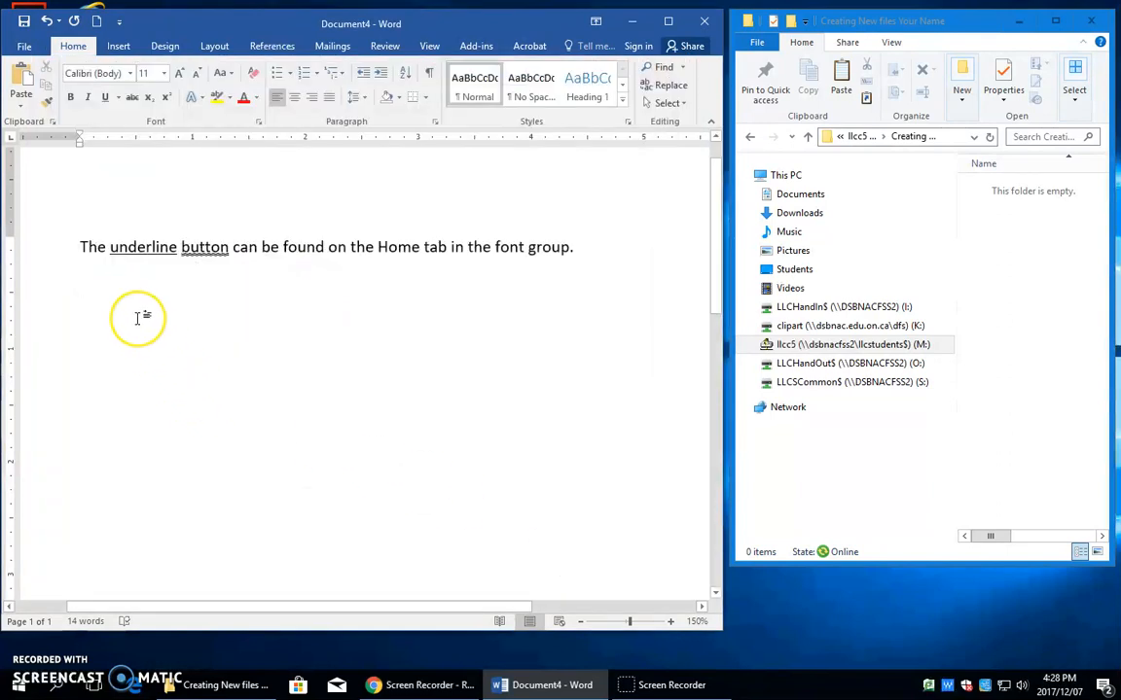
pyautogui.write('nh')
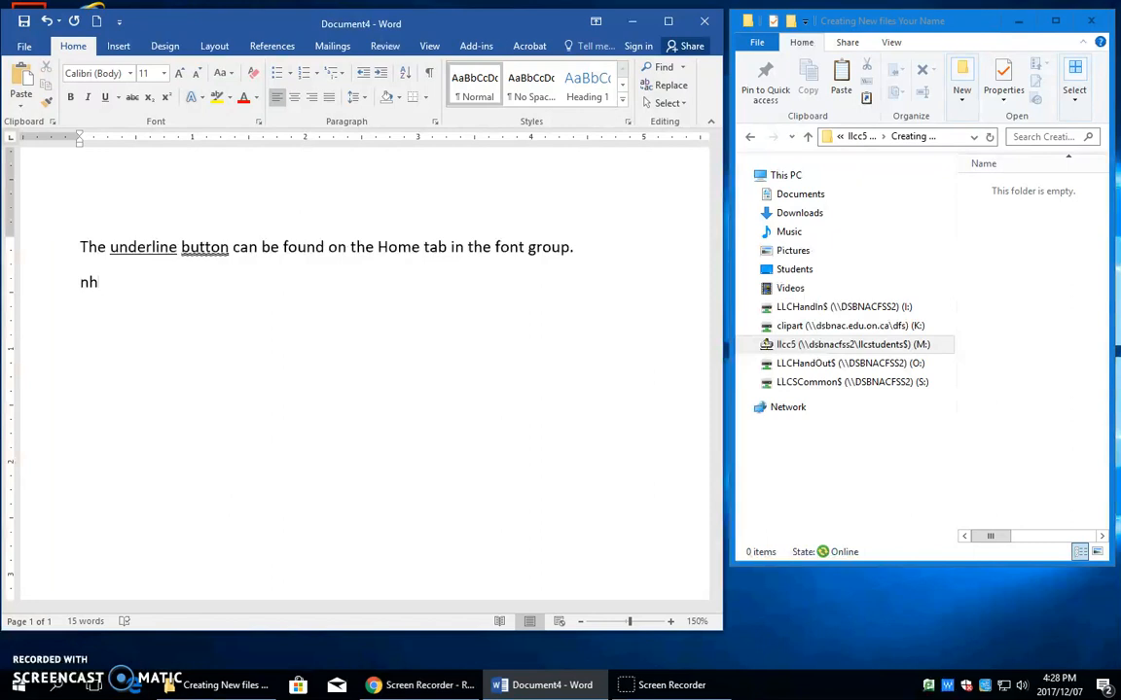
pyautogui.write('CNFU01 Nancy Hunter')
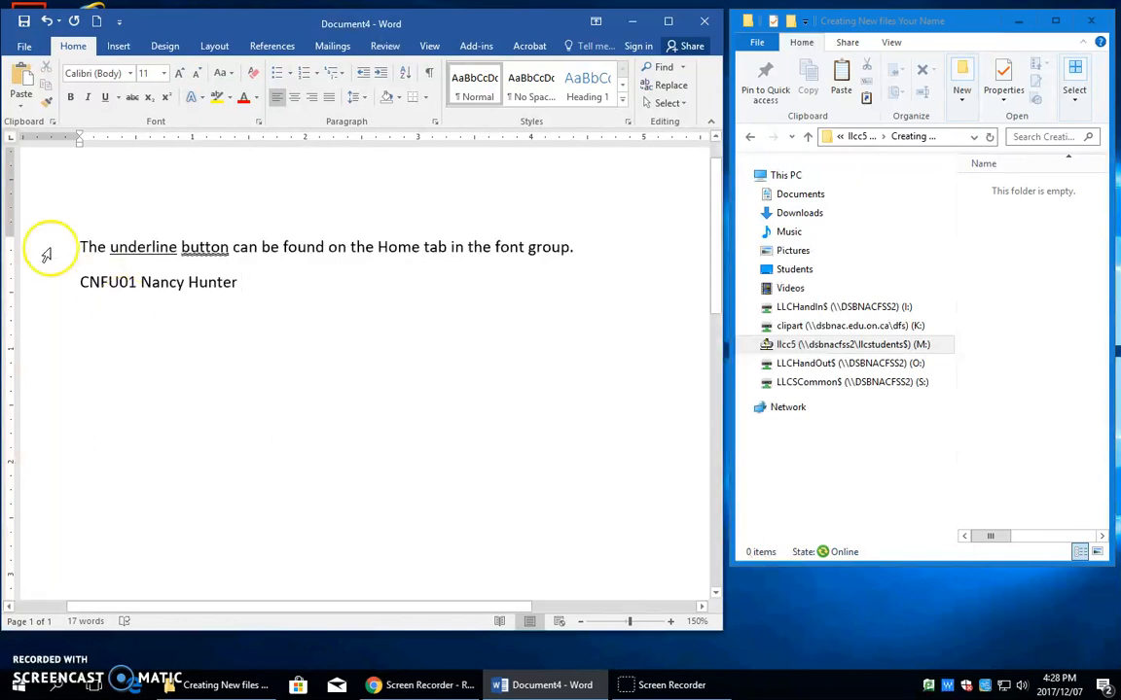
# Step: Save the document as CNFU01 in the 'Creating New files Your Name' folder
pyautogui.click(24, 46)
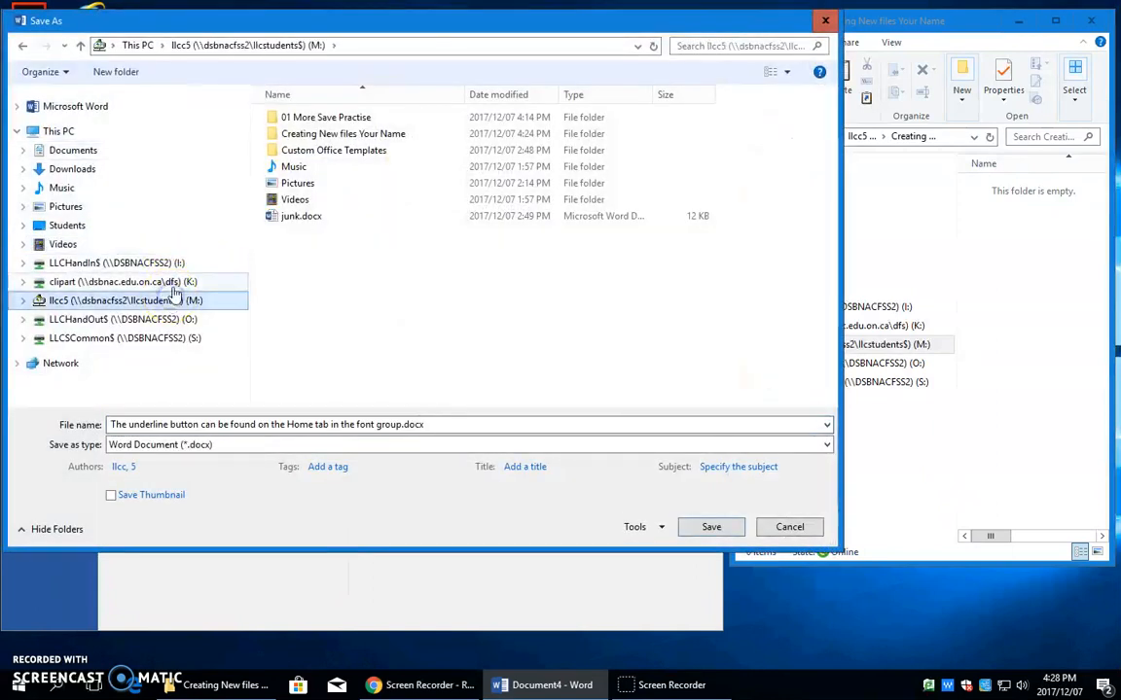
pyautogui.doubleClick(342, 133)
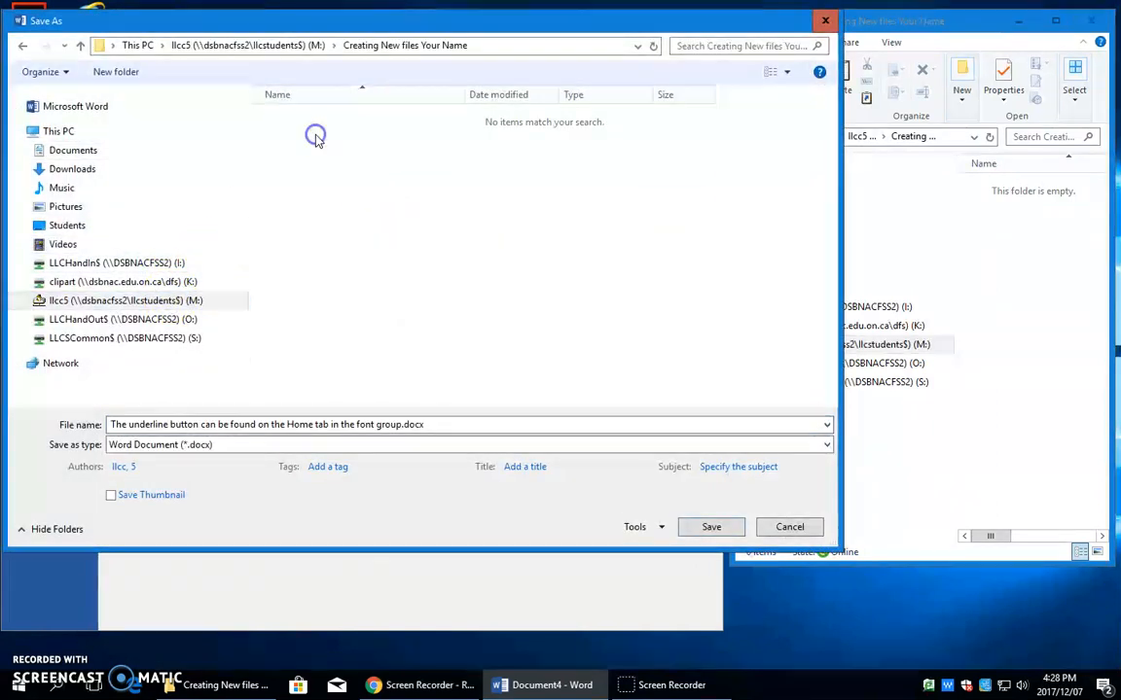
pyautogui.moveTo(423, 65)
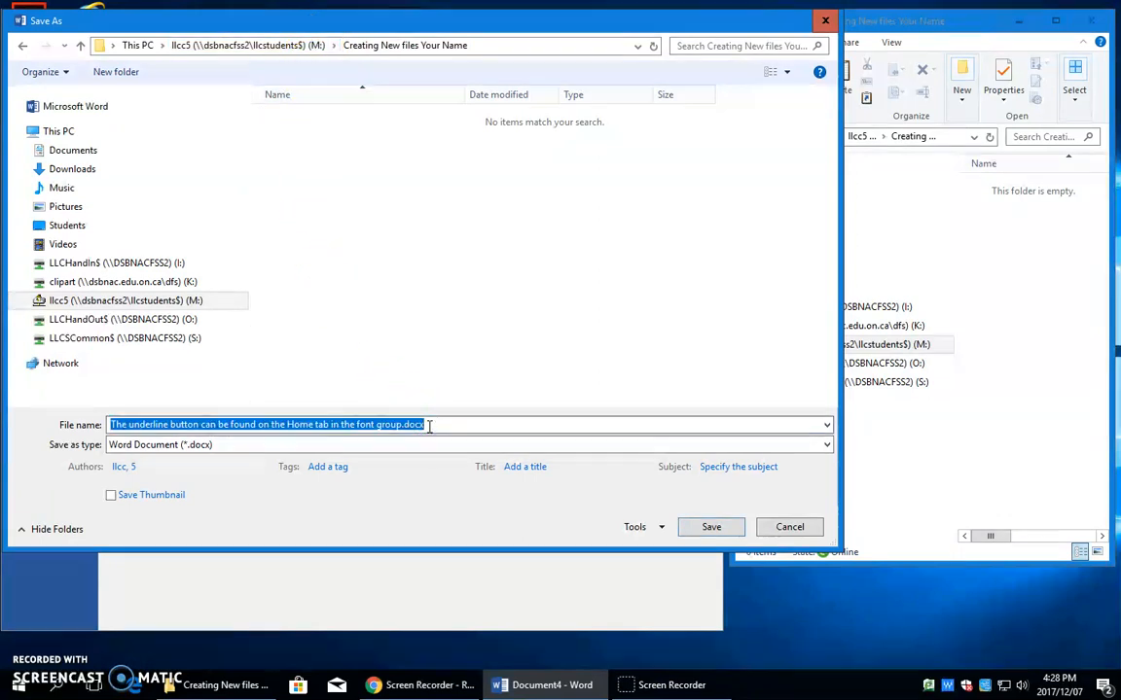
pyautogui.write('CNF')
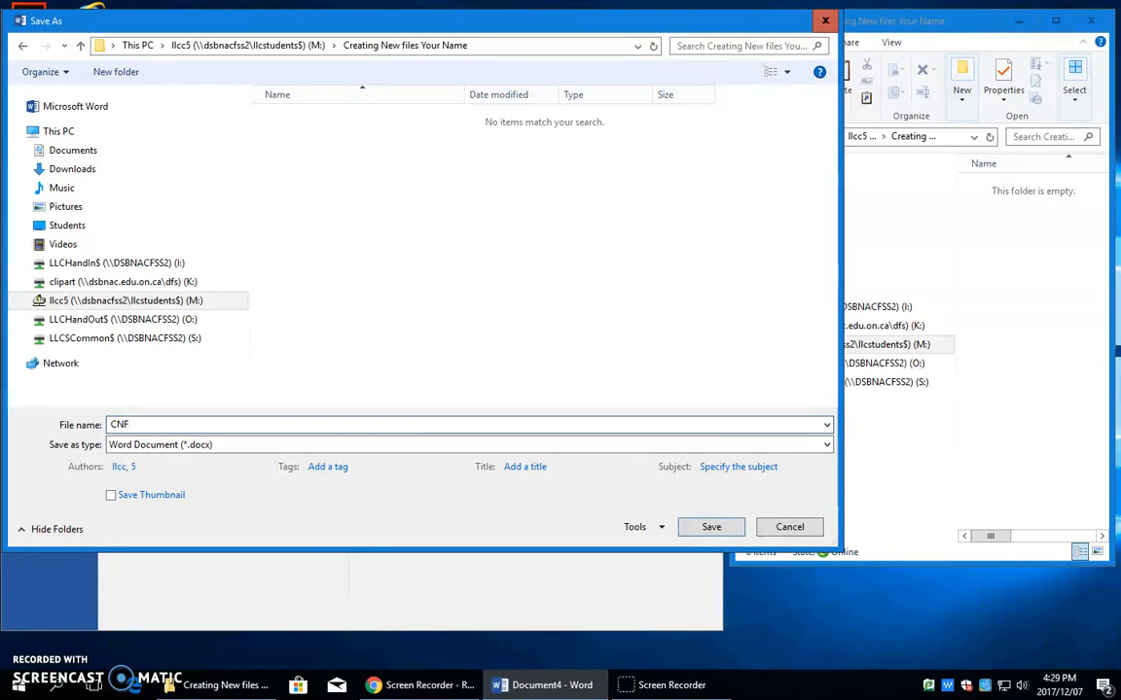
pyautogui.write('U01')
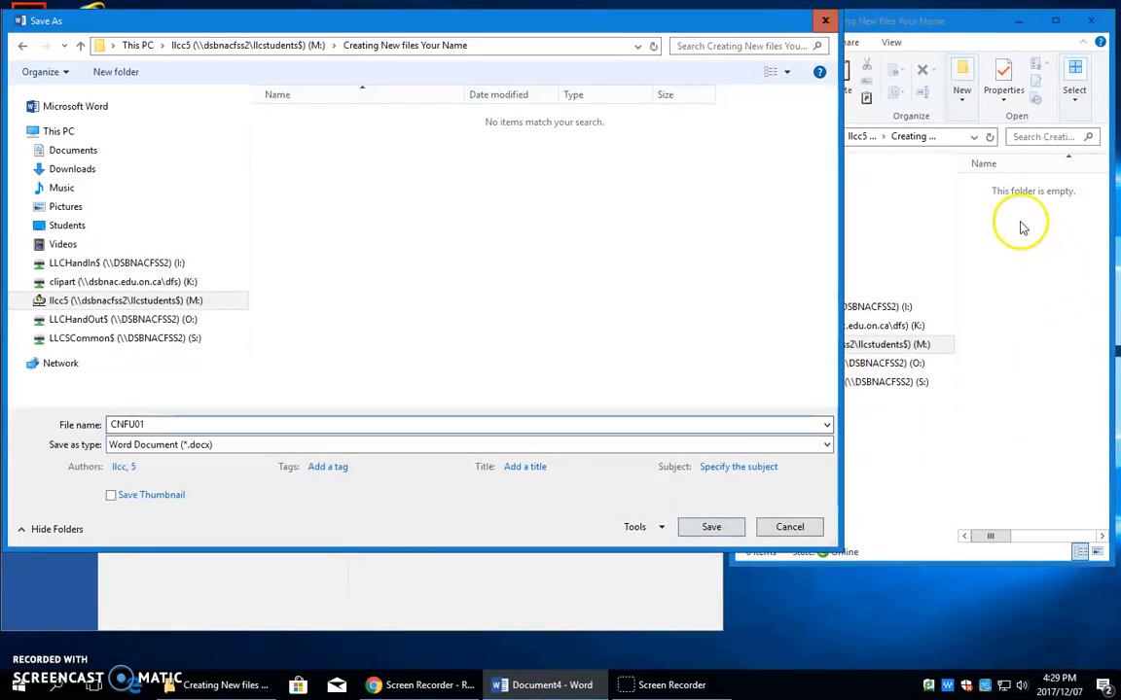
pyautogui.moveTo(1009, 214)
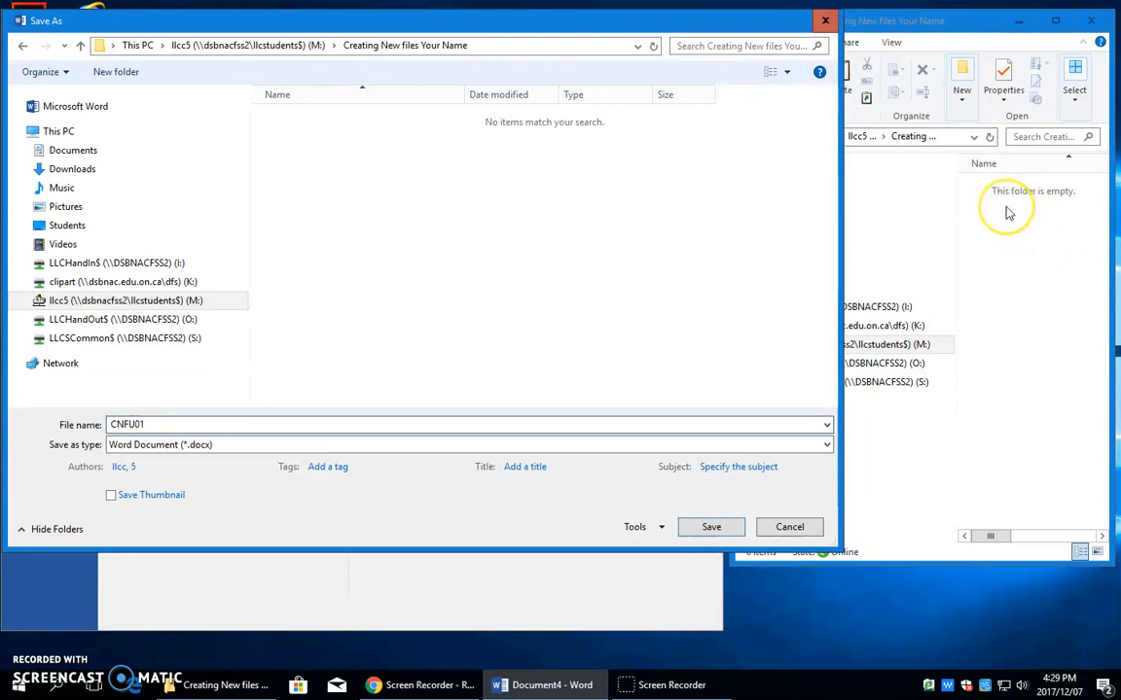
pyautogui.moveTo(991, 253)
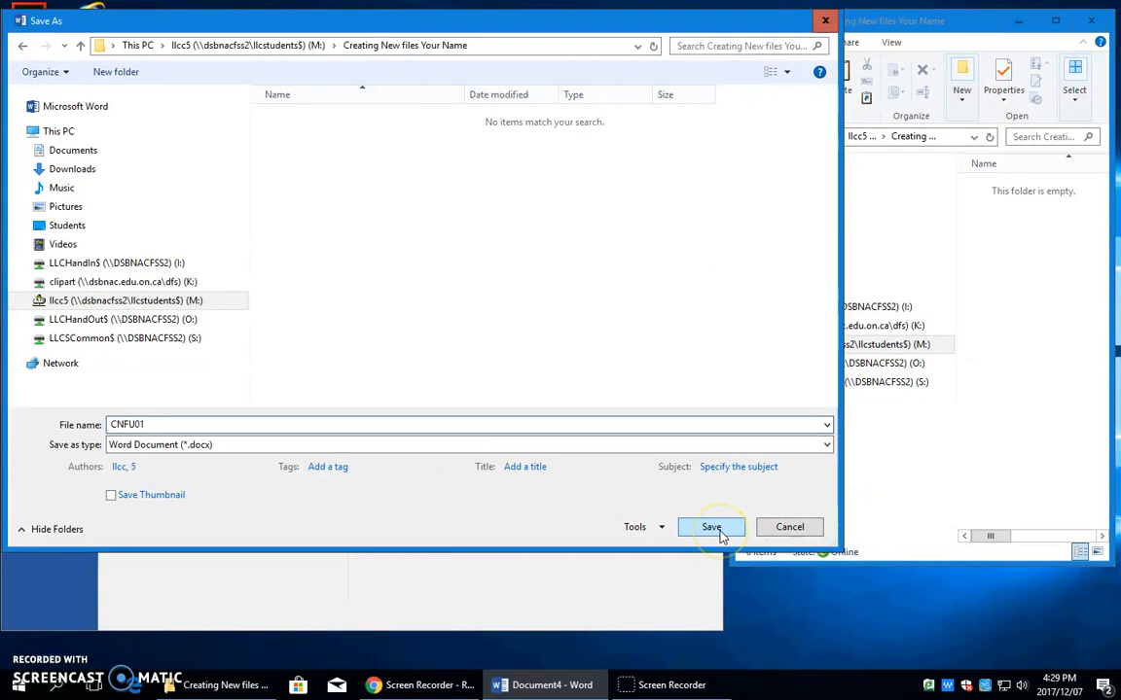
pyautogui.click(711, 526)
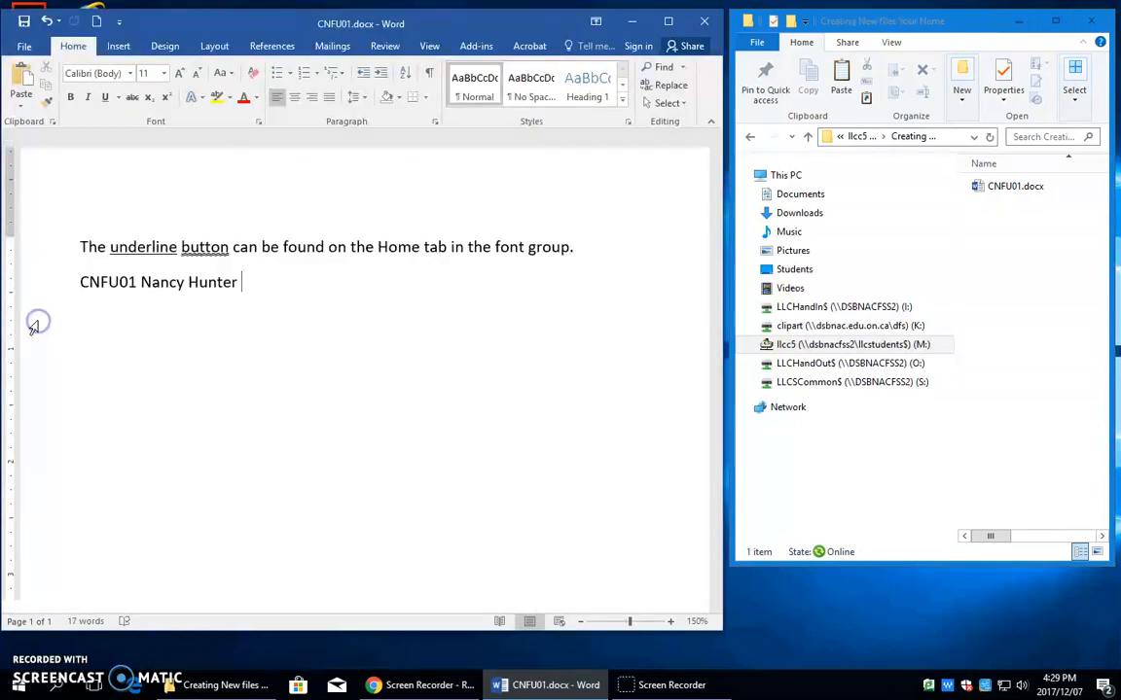
# Step: Create a new blank document and type 'Second sentence.' followed by a new line
pyautogui.click(961, 73)
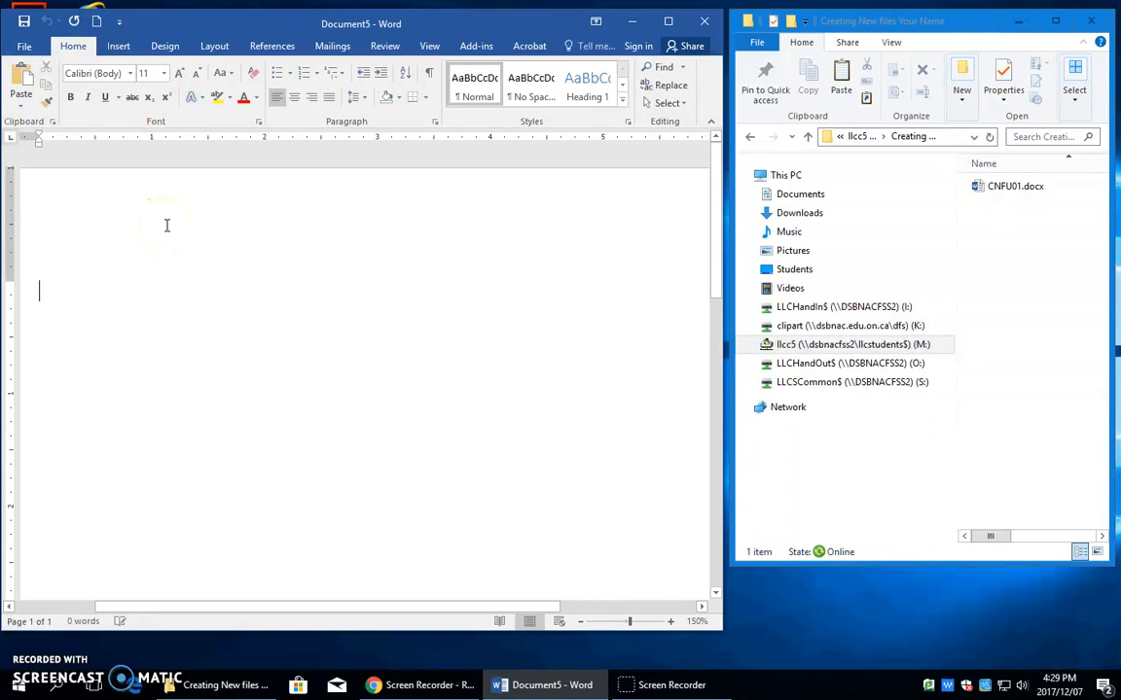
pyautogui.write('Second')
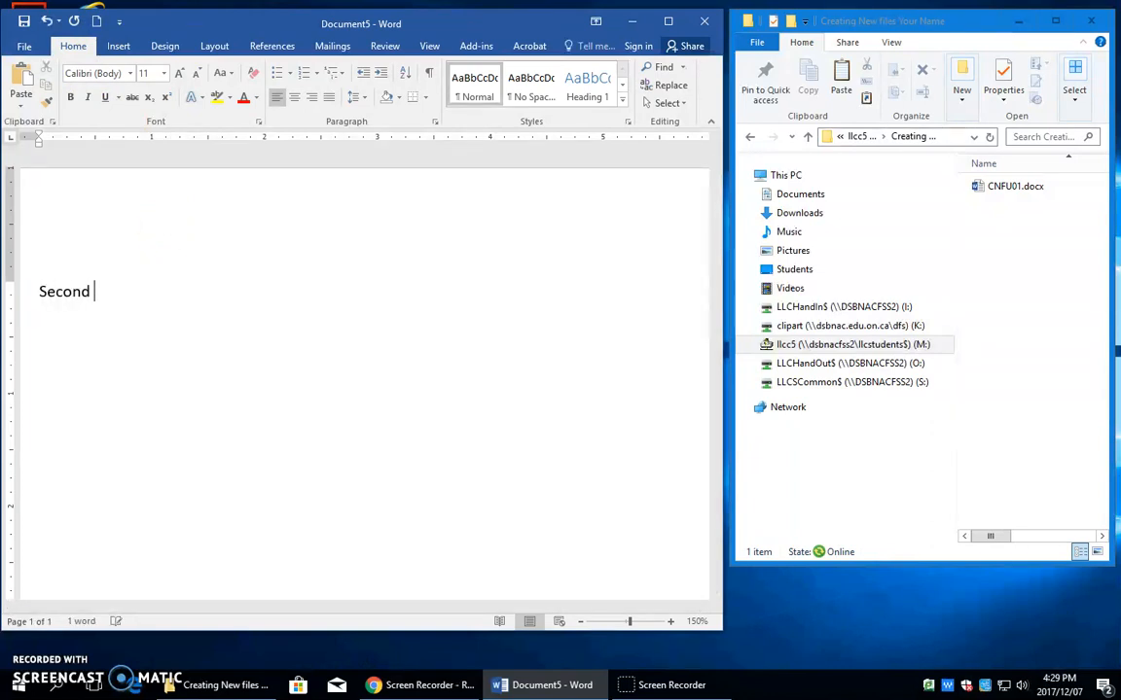
pyautogui.write('sentence')
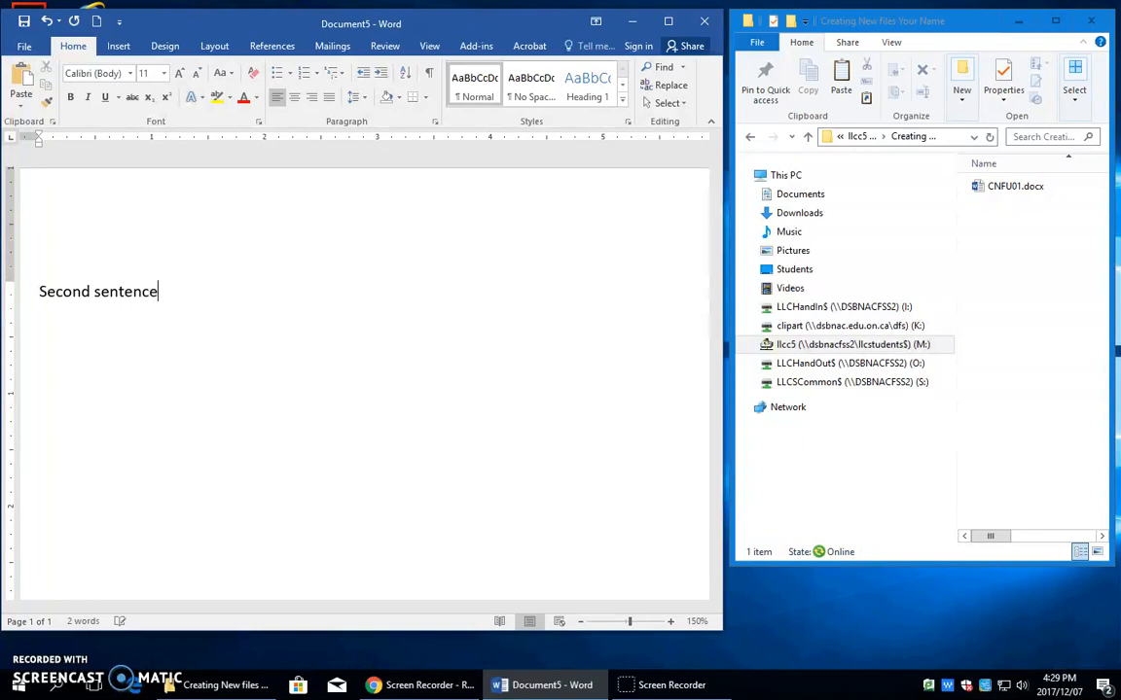
pyautogui.press('enter')
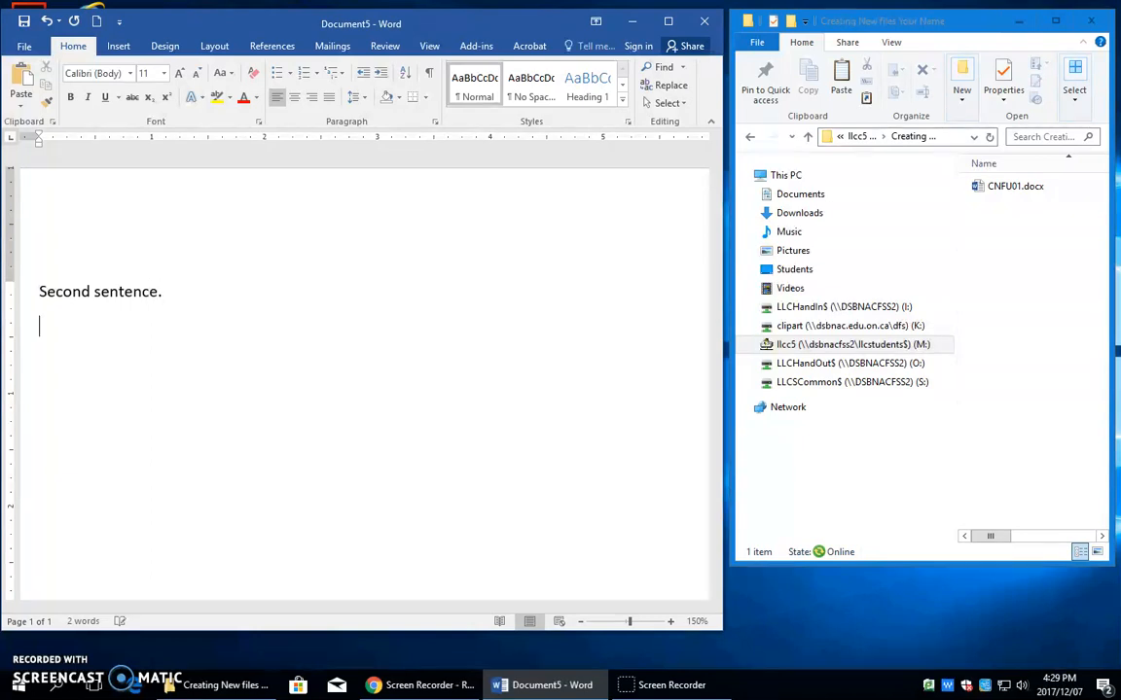
pyautogui.write('n')
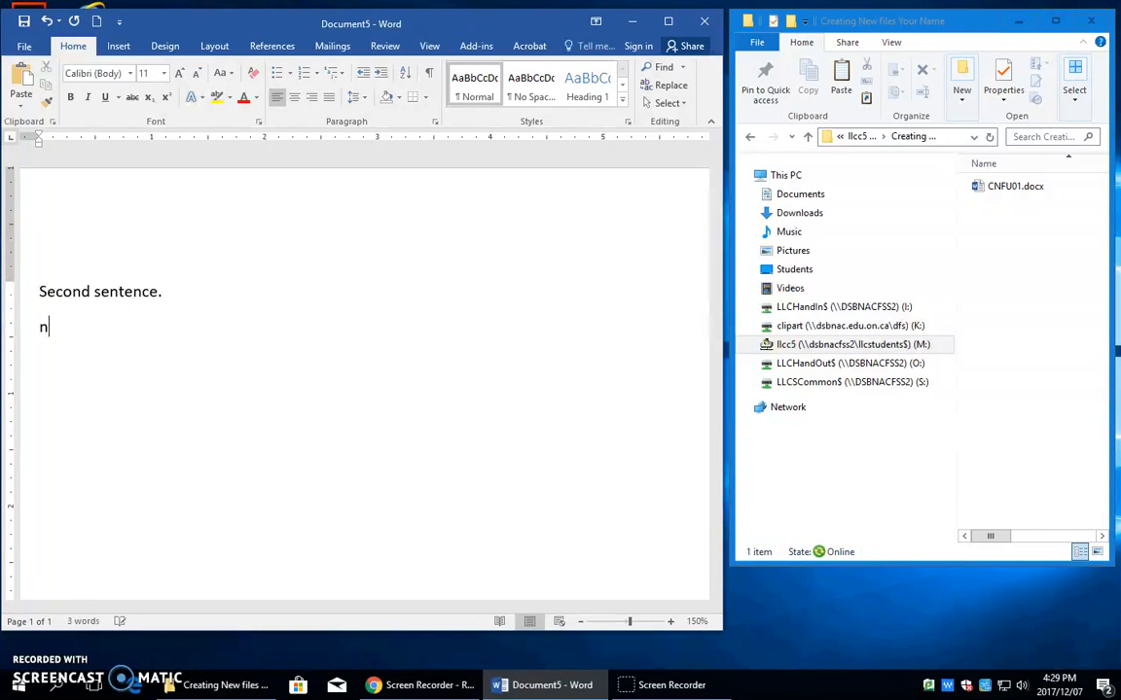
pyautogui.write('h')
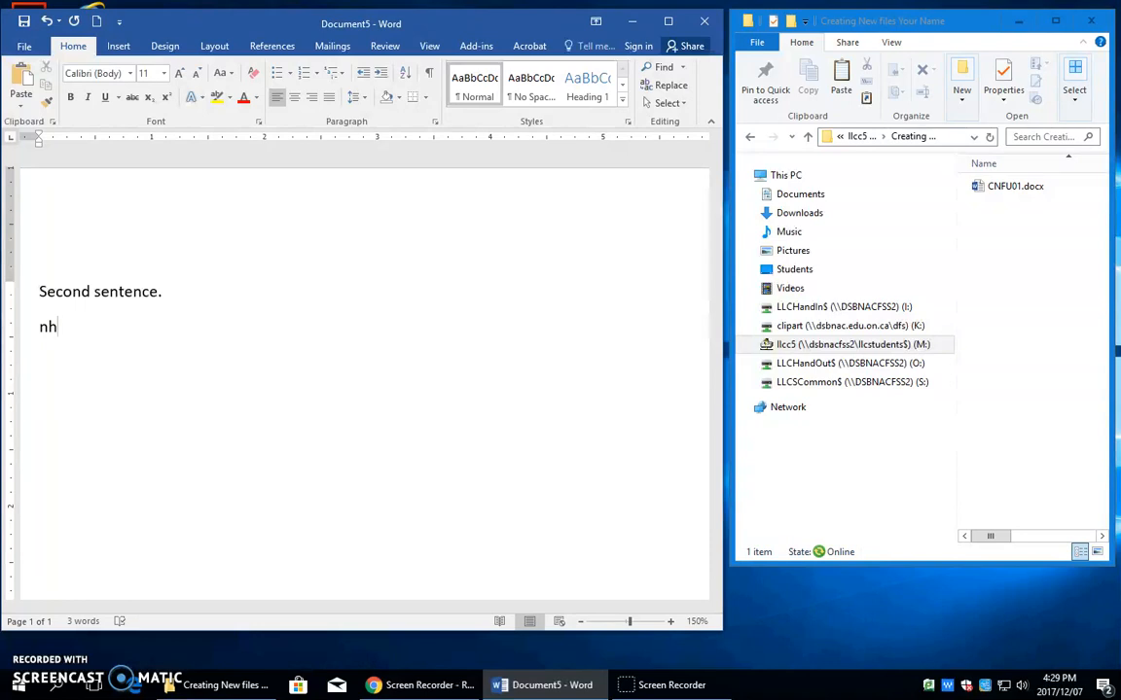
pyautogui.write('CNFU01 Nancy Hunter')
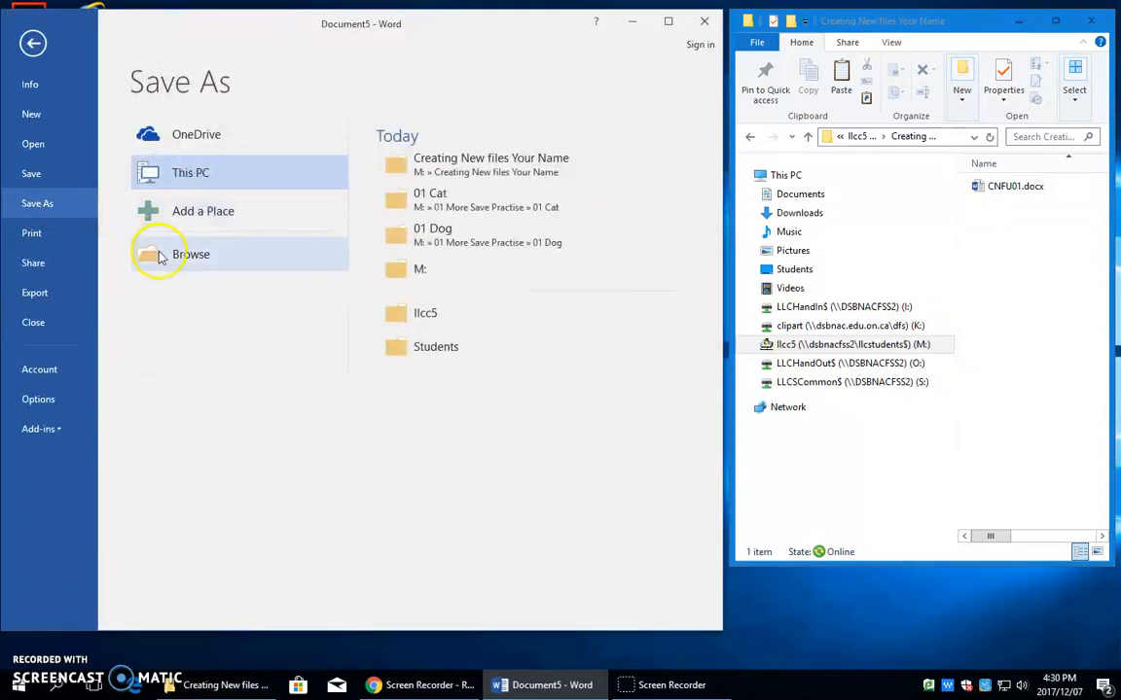
# Step: Save the new document as cnfu02.docx in the Creating New files Your Name folder
pyautogui.click(191, 254)
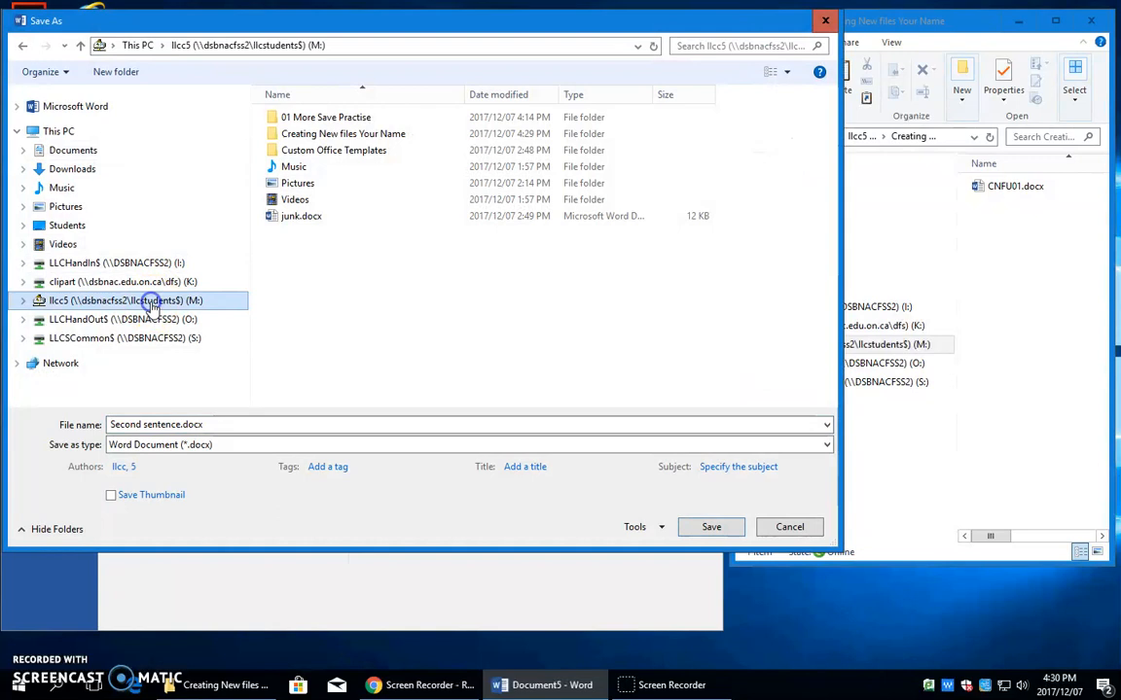
pyautogui.doubleClick(342, 134)
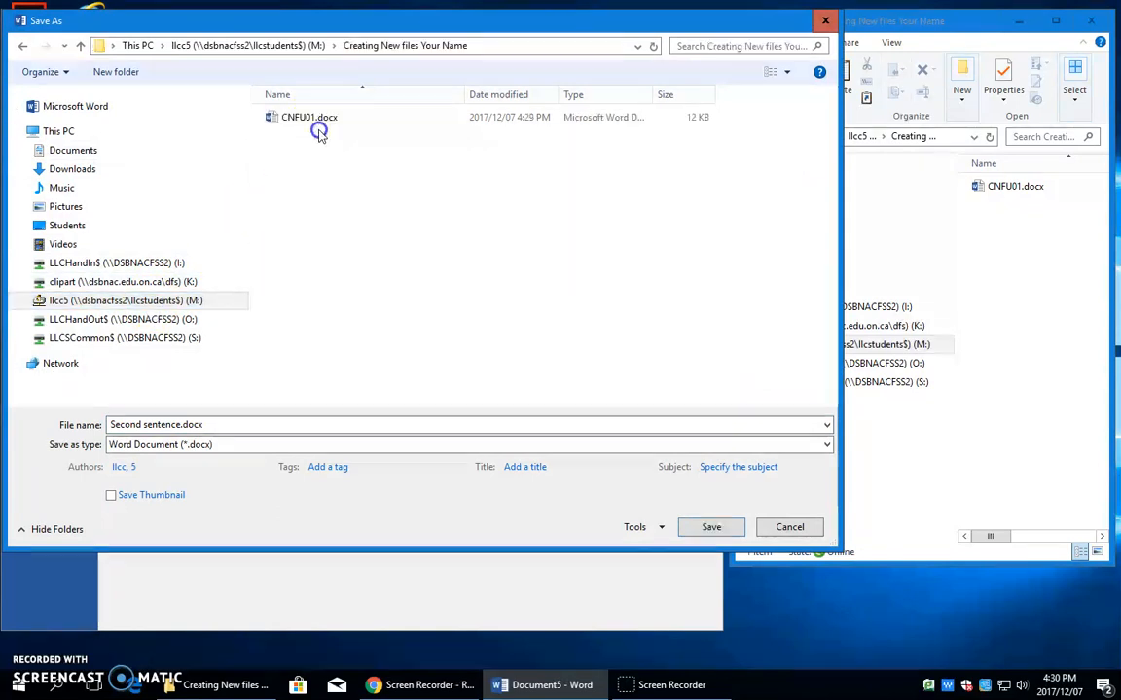
pyautogui.click(221, 424)
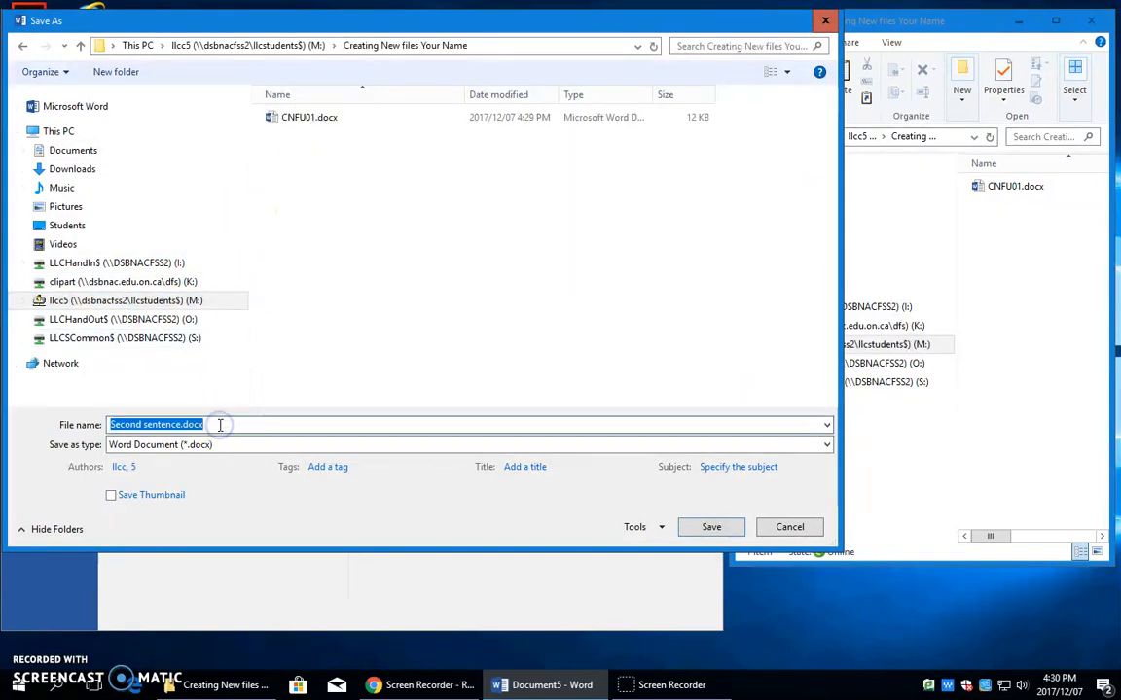
pyautogui.write('cnfu02')
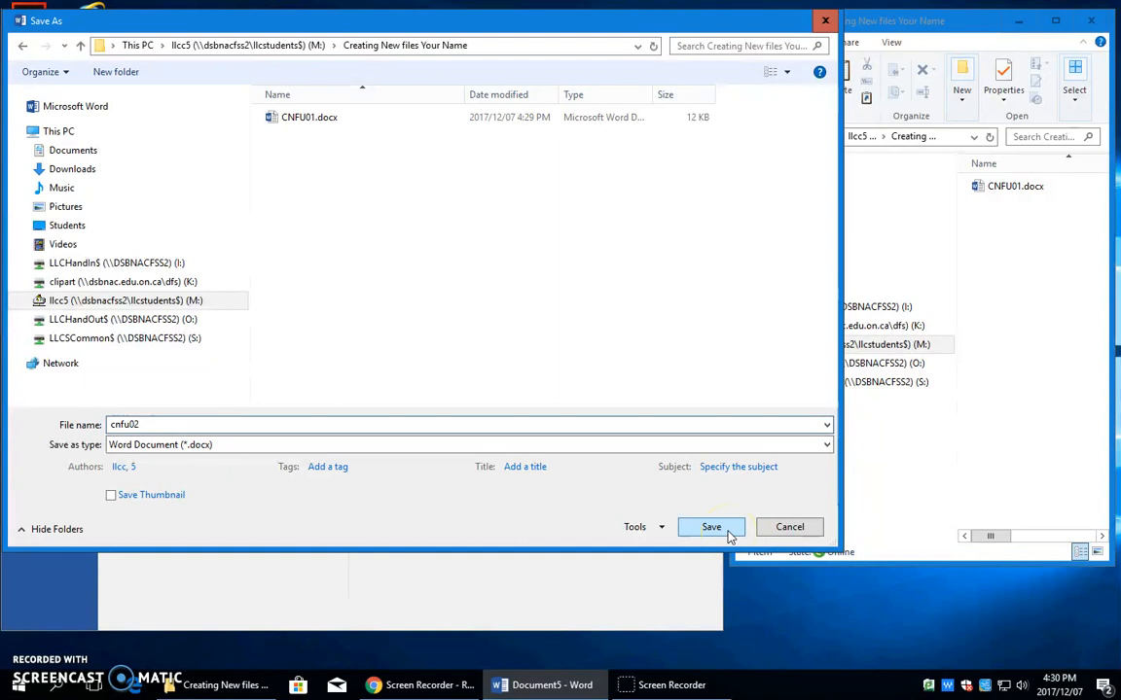
pyautogui.click(711, 526)
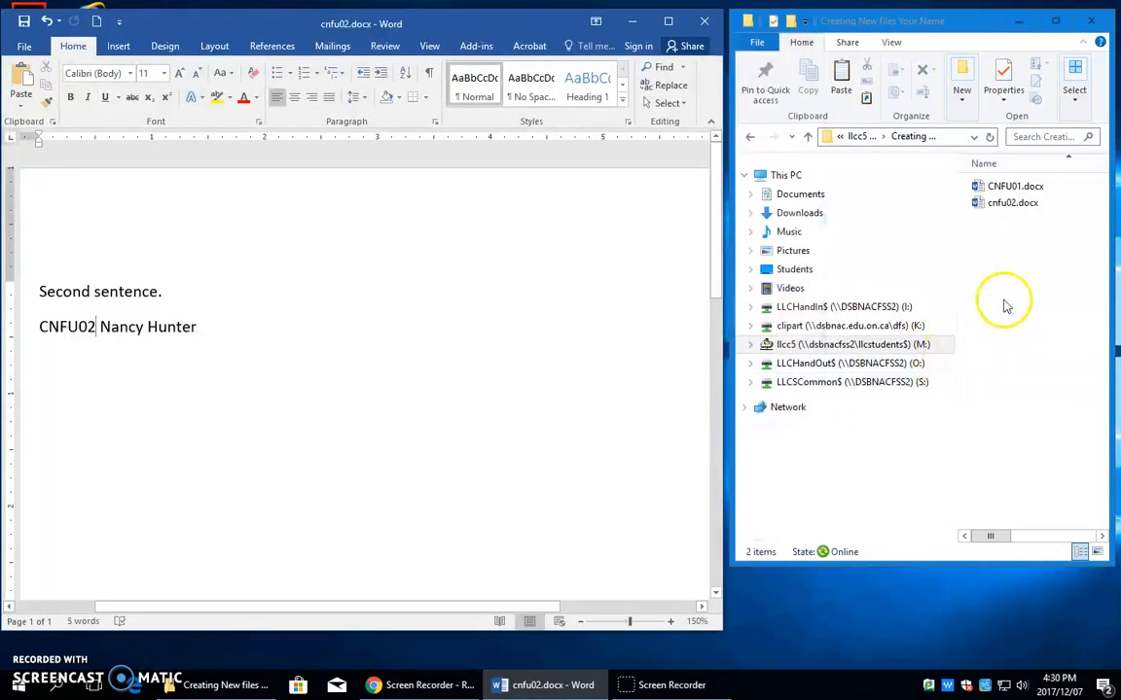